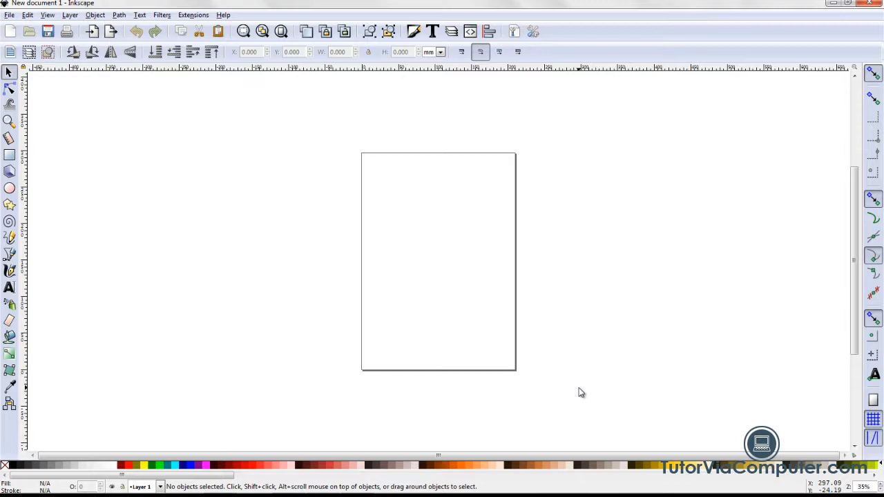
mouse_move(520, 137)
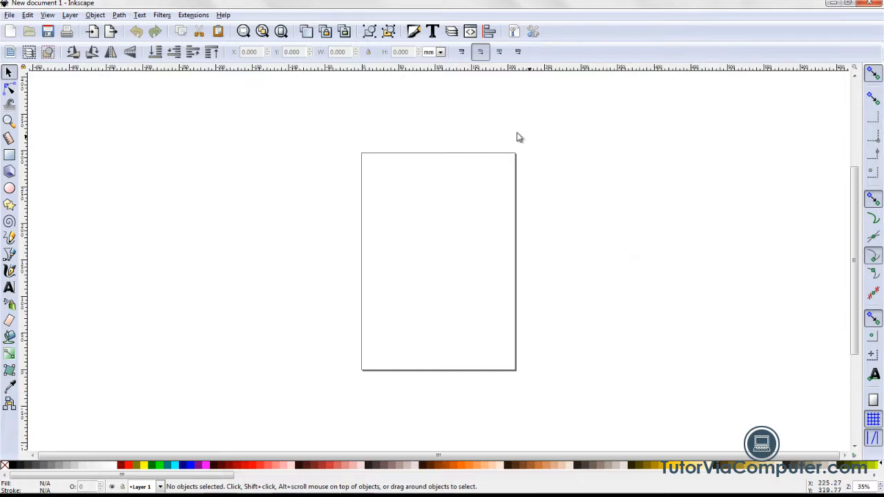
mouse_move(243, 395)
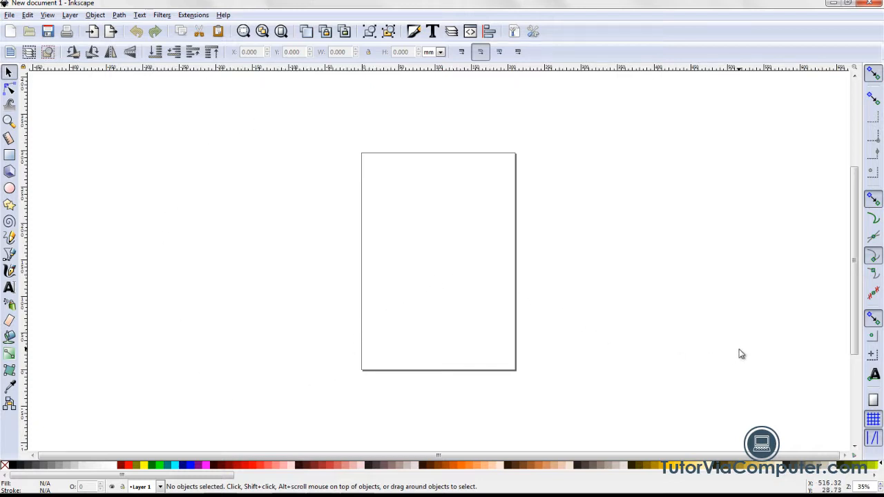
mouse_move(487, 137)
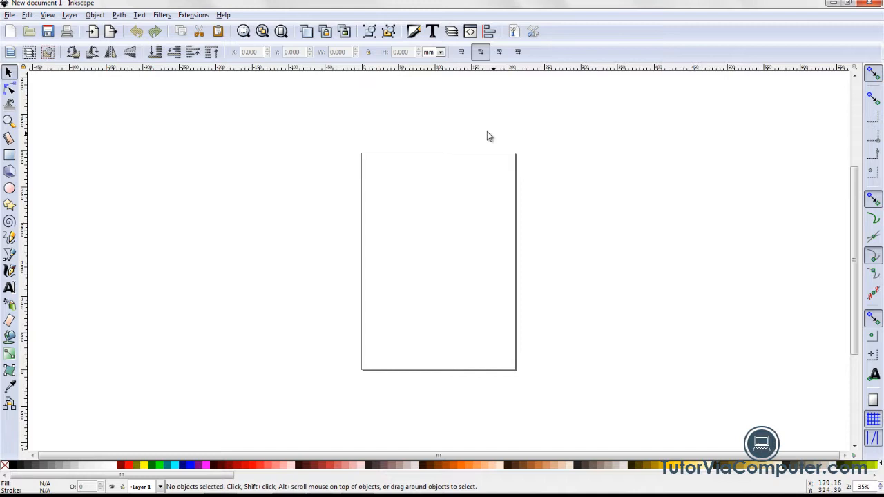
mouse_move(486, 239)
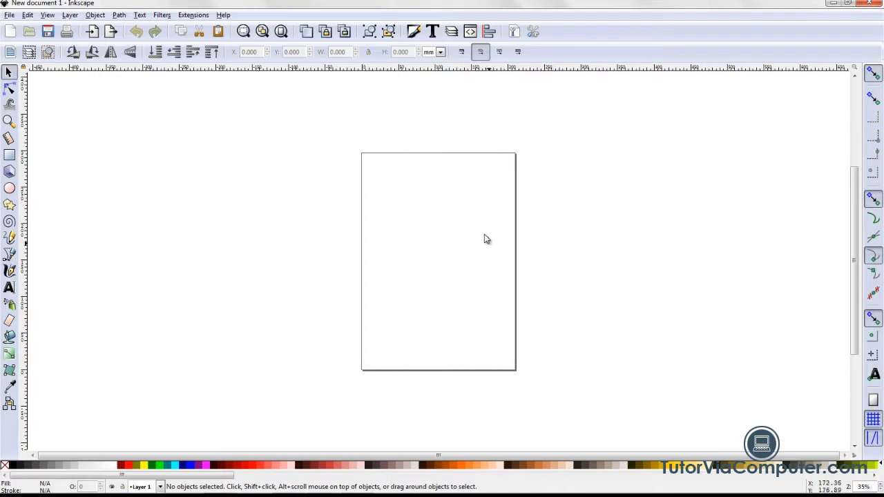
mouse_move(379, 198)
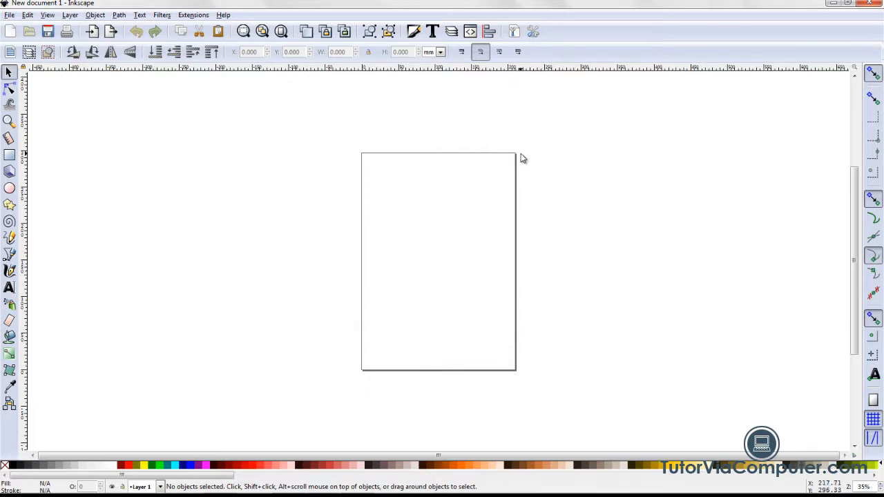
mouse_move(379, 384)
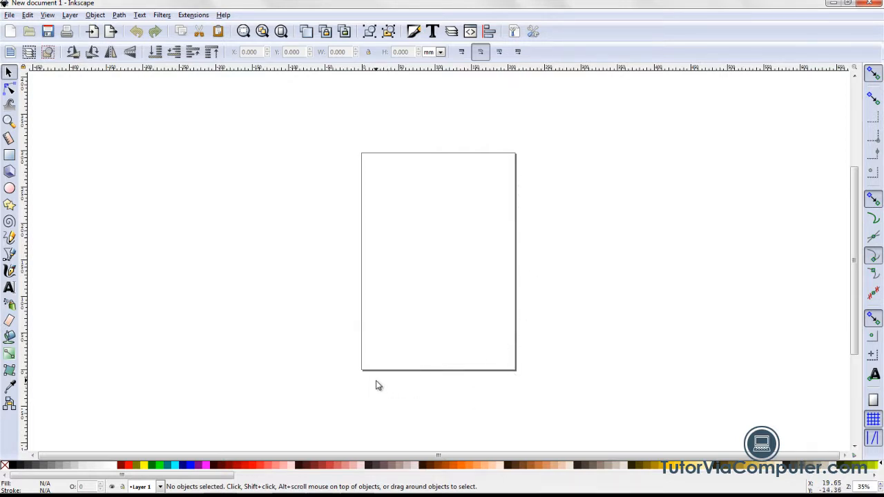
mouse_move(504, 378)
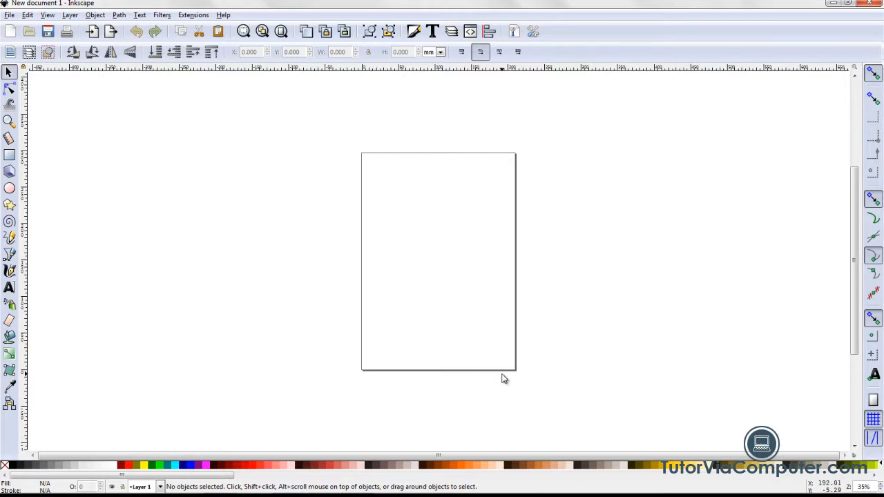
mouse_move(429, 94)
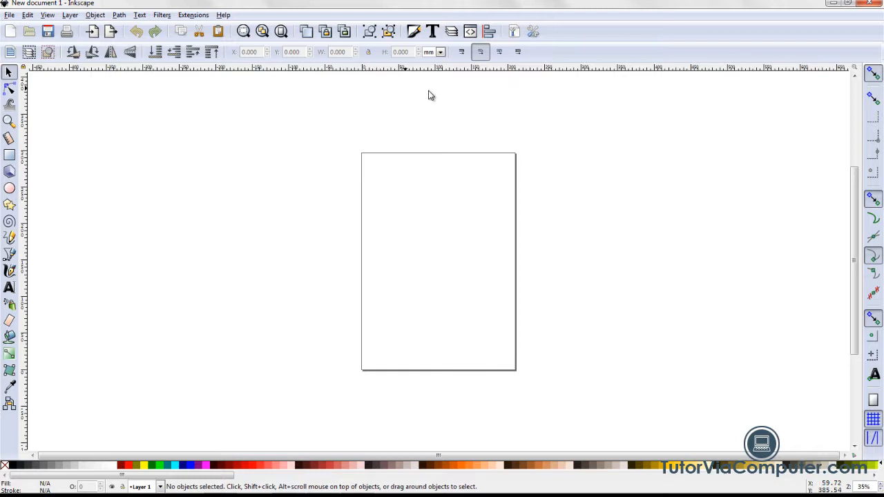
mouse_move(41, 141)
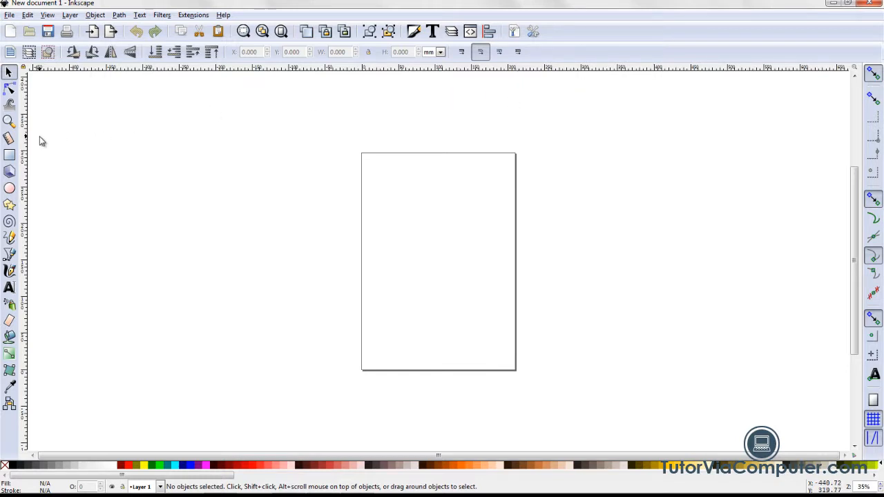
mouse_move(47, 384)
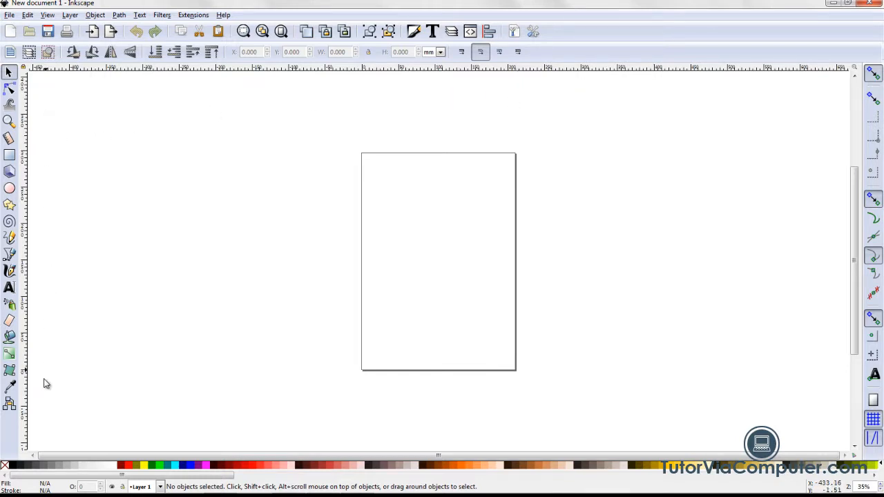
mouse_move(268, 235)
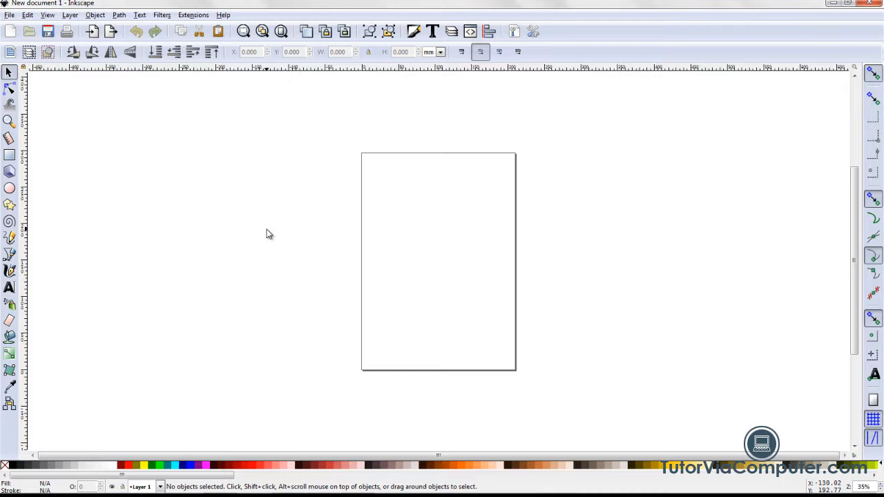
mouse_move(177, 210)
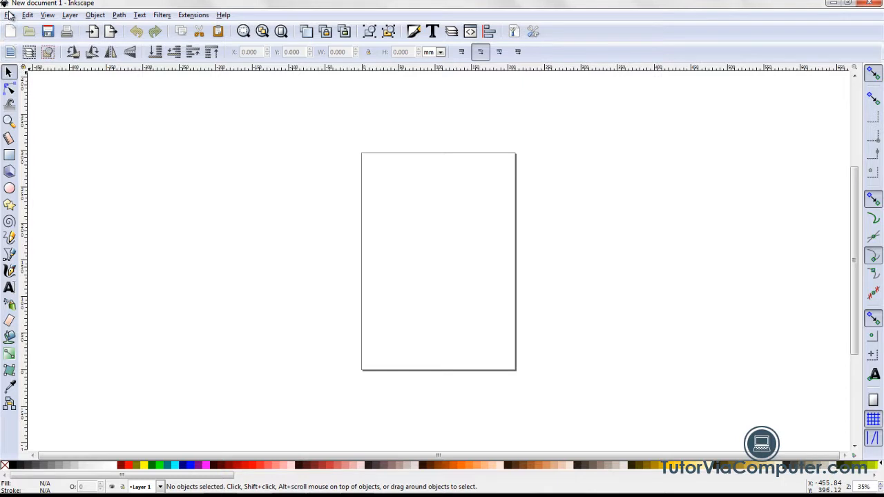
mouse_move(10, 15)
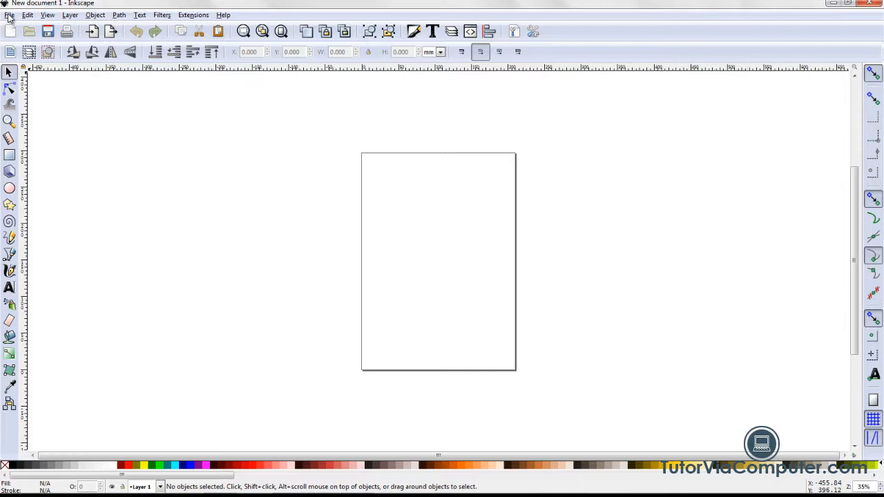
Step: Show the document's page settings with display units in pixels
click(8, 14)
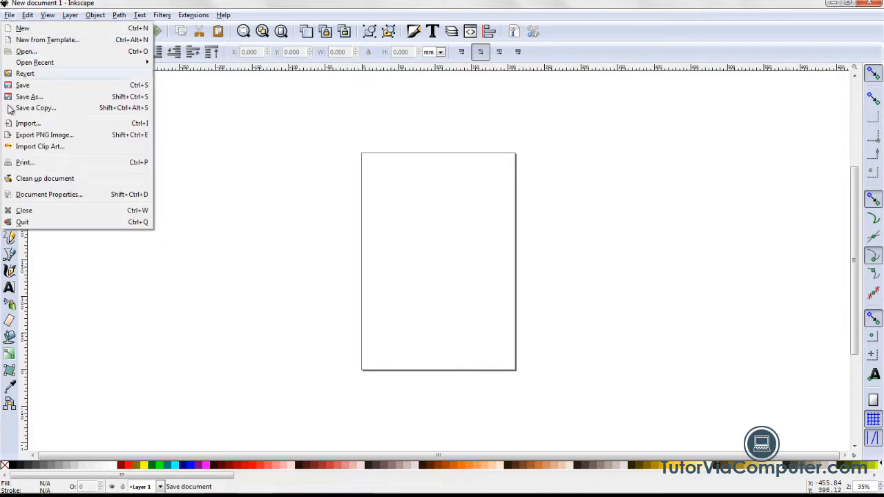
click(49, 193)
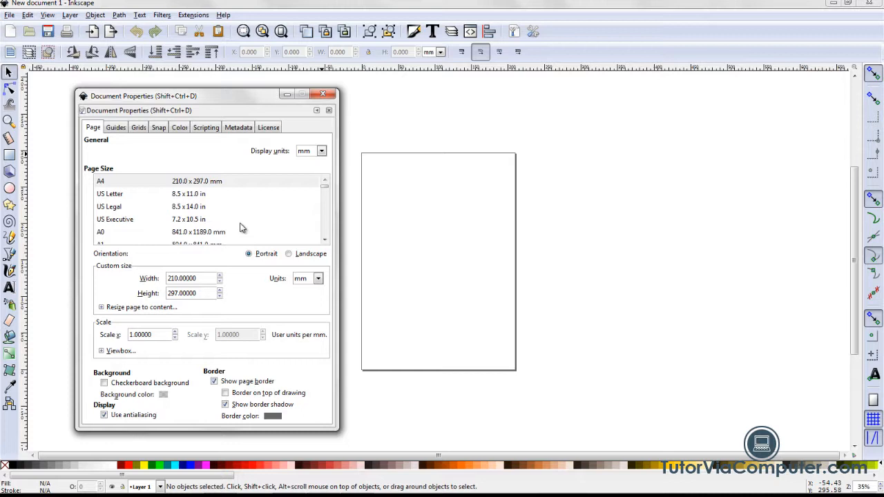
mouse_move(315, 173)
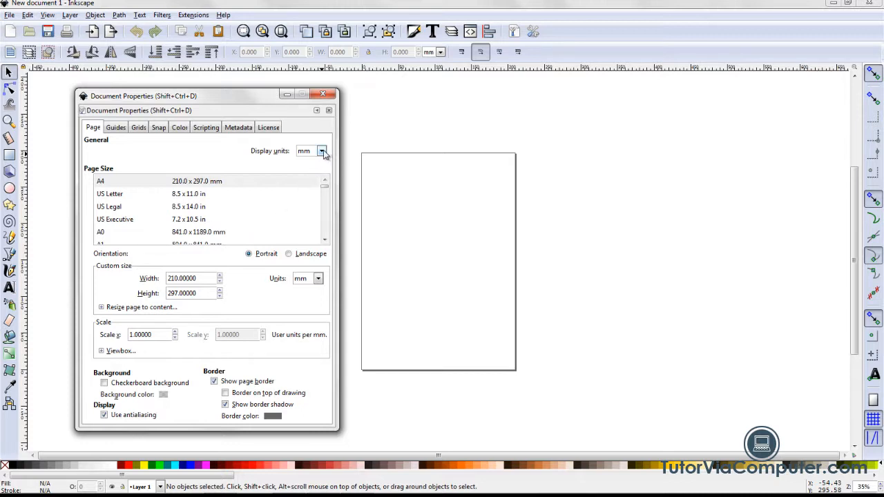
click(321, 151)
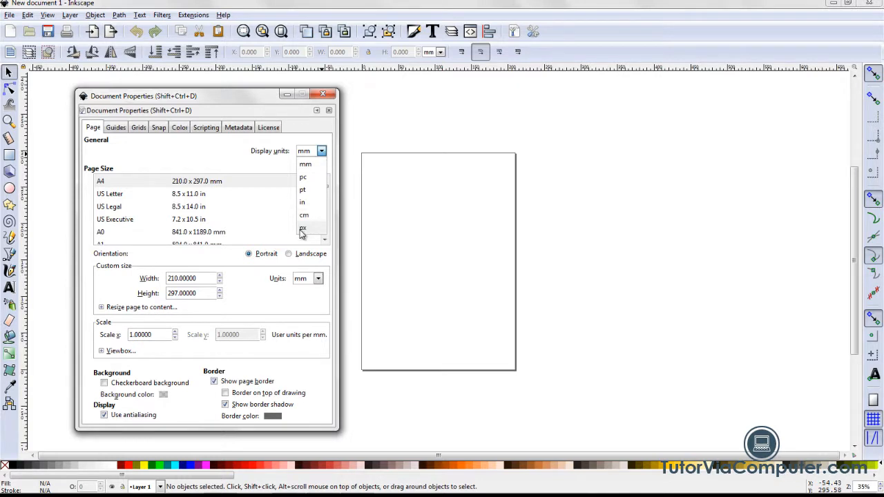
click(301, 230)
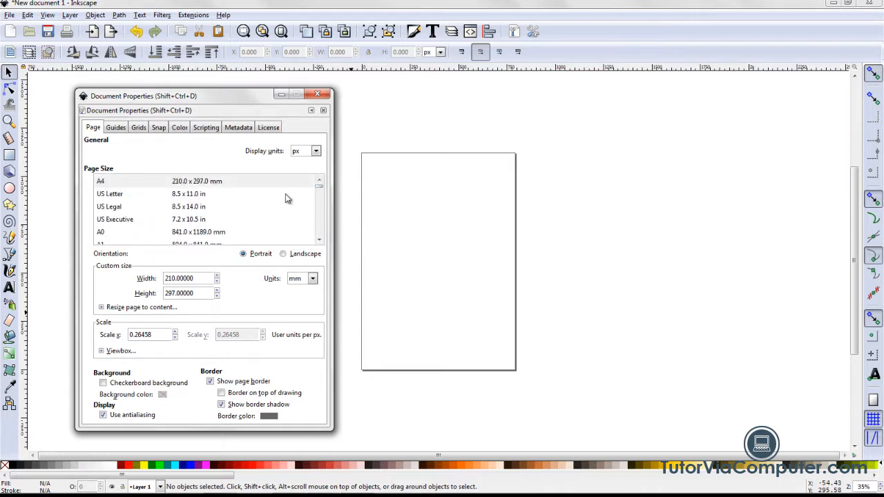
mouse_move(255, 210)
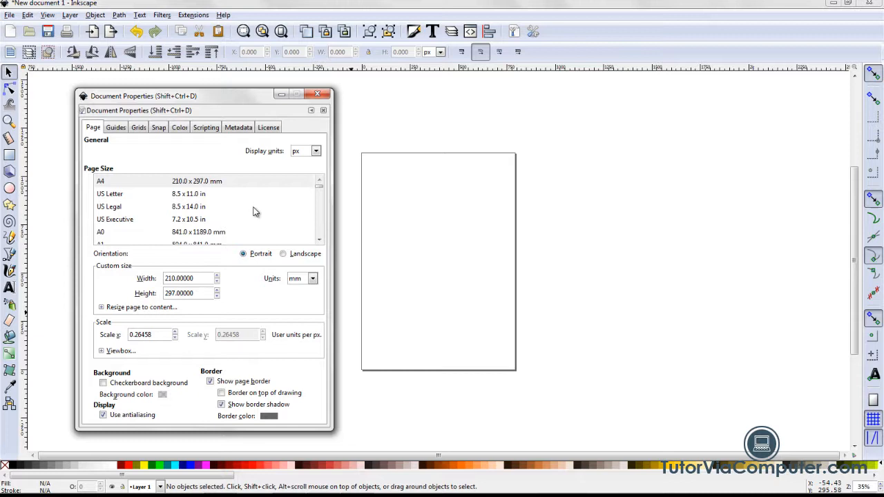
mouse_move(250, 258)
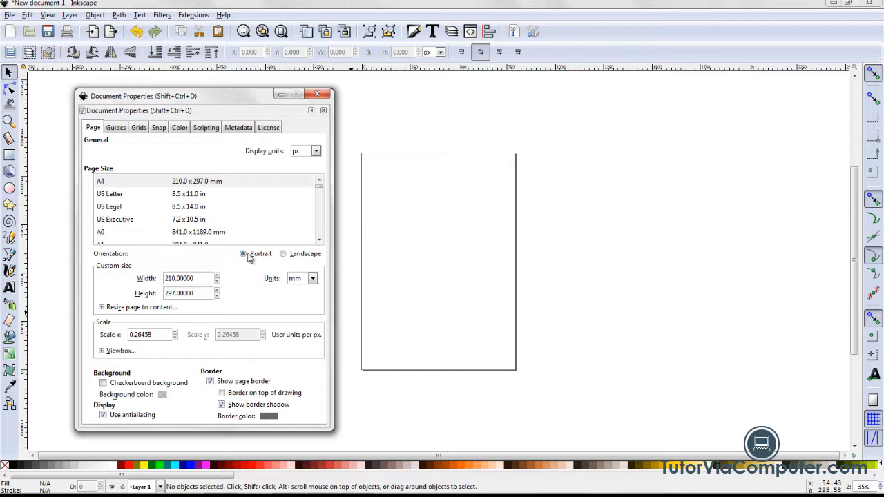
mouse_move(262, 290)
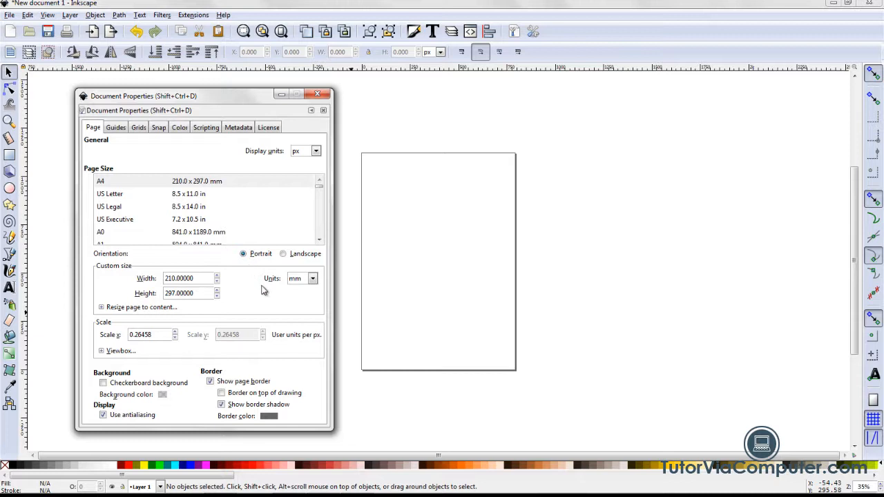
mouse_move(311, 290)
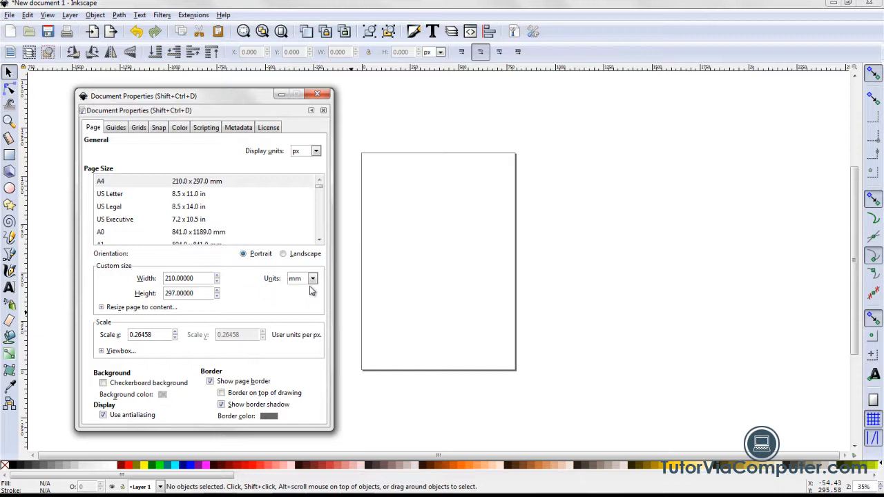
Step: Set a custom page size of 600 × 600 px and fit the page in the window
click(313, 279)
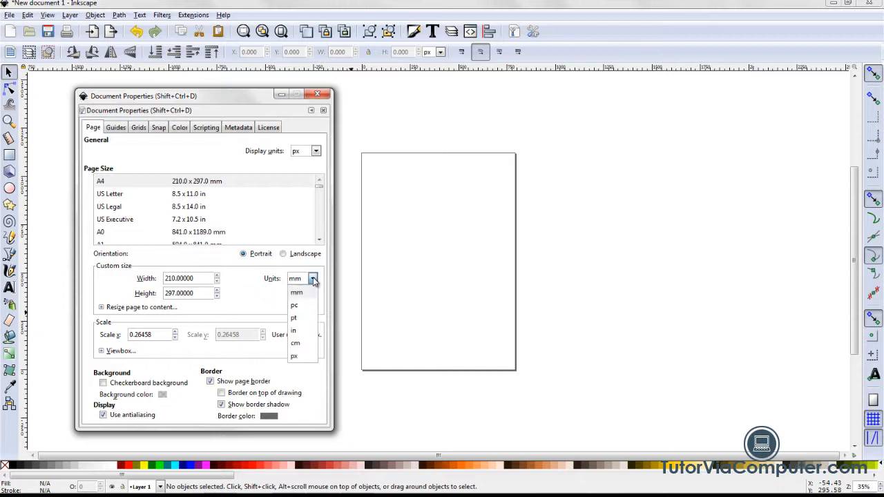
click(293, 357)
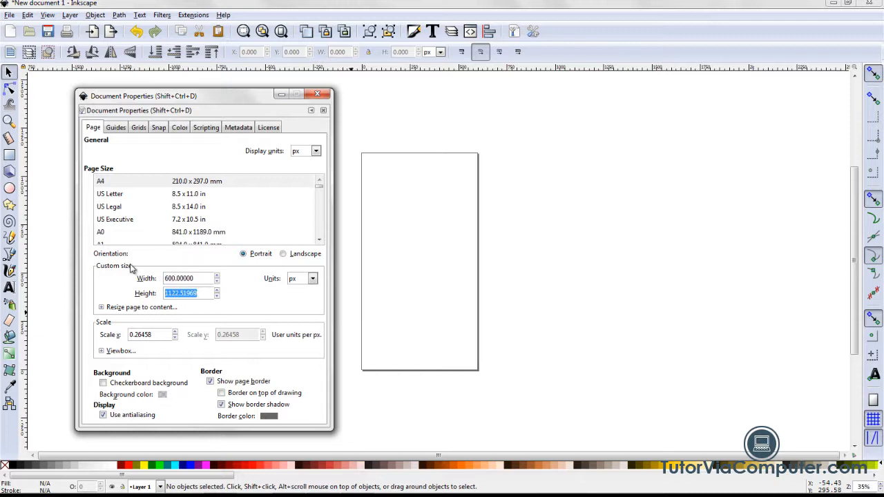
text(600.00000)
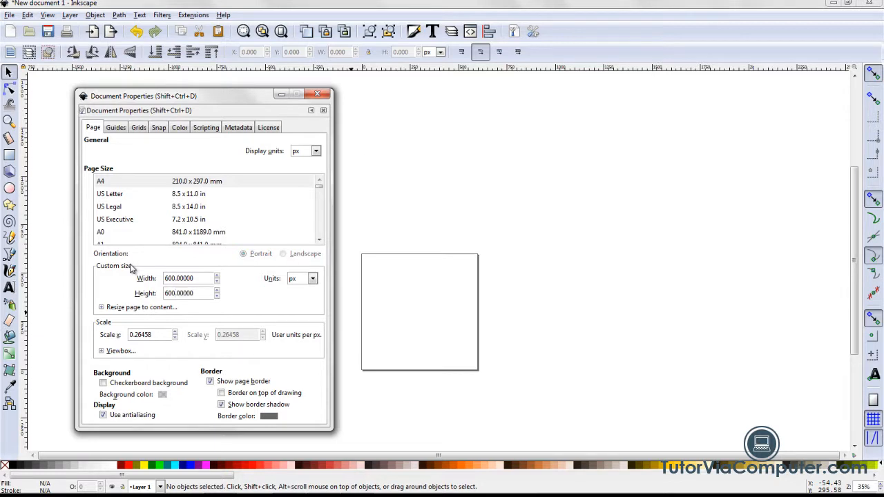
mouse_move(191, 265)
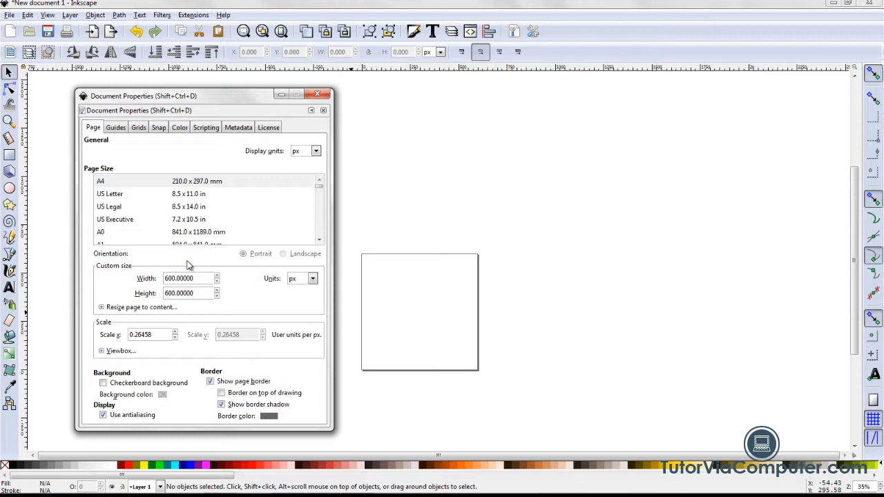
mouse_move(478, 375)
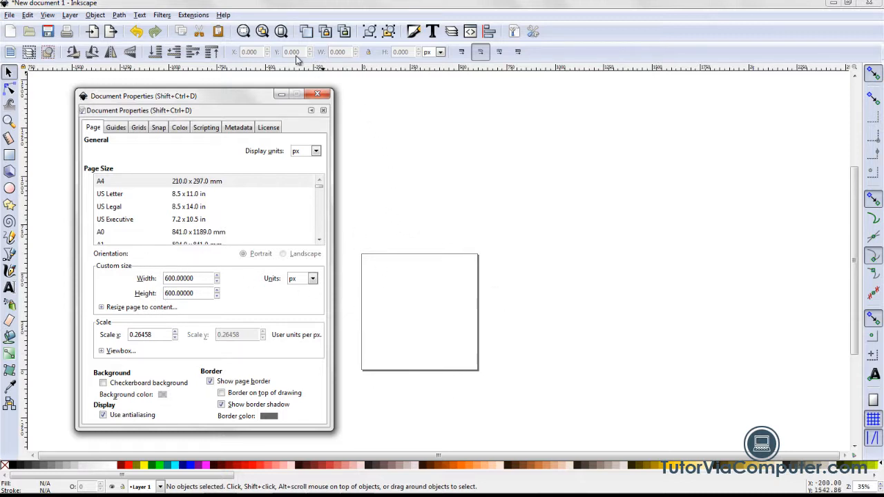
mouse_move(280, 30)
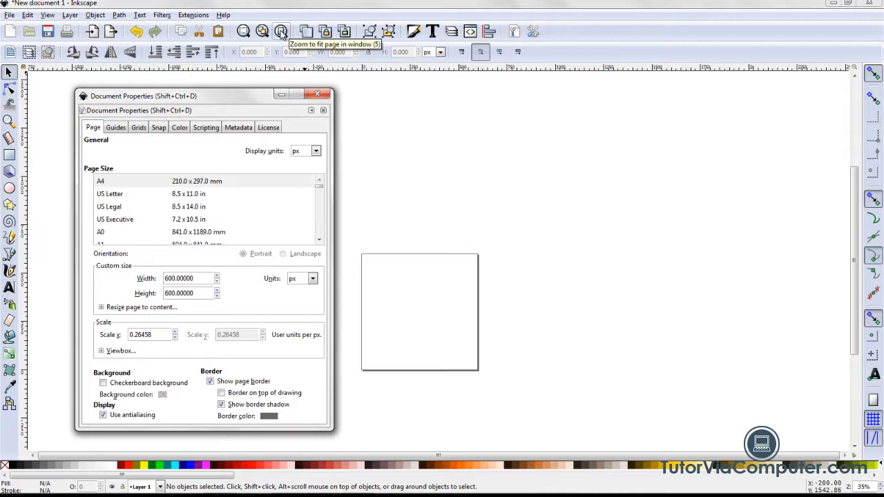
click(281, 30)
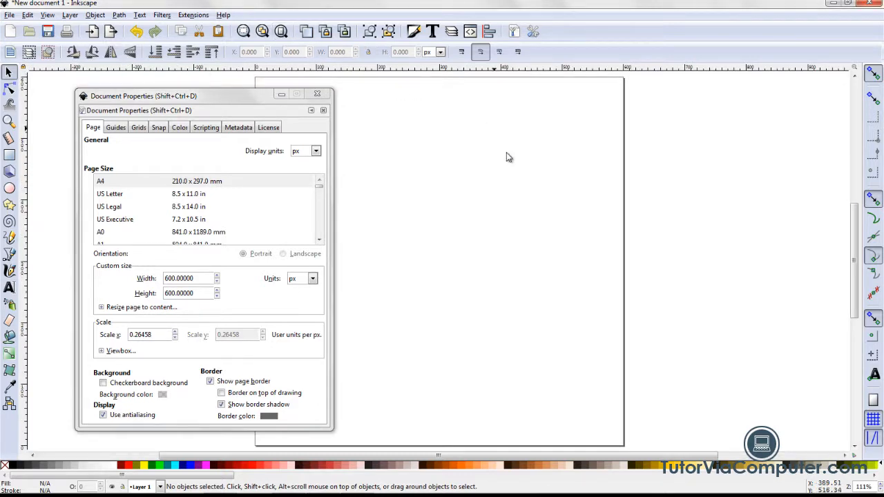
mouse_move(464, 326)
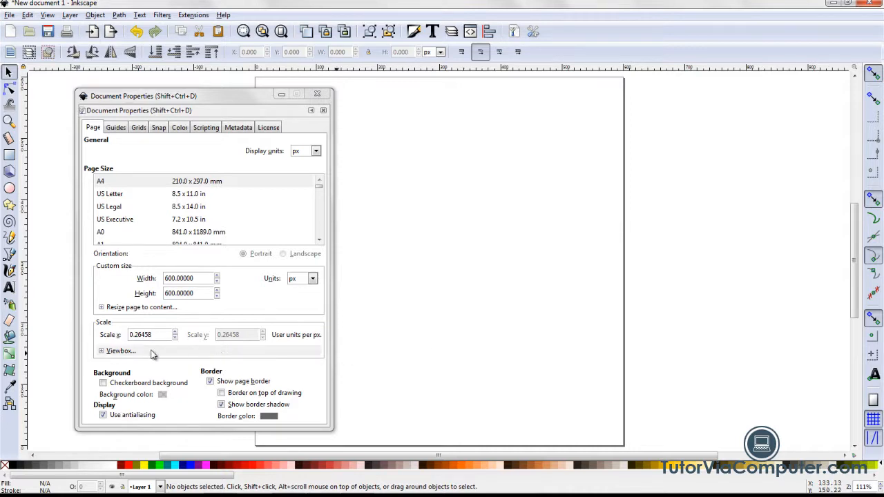
mouse_move(271, 364)
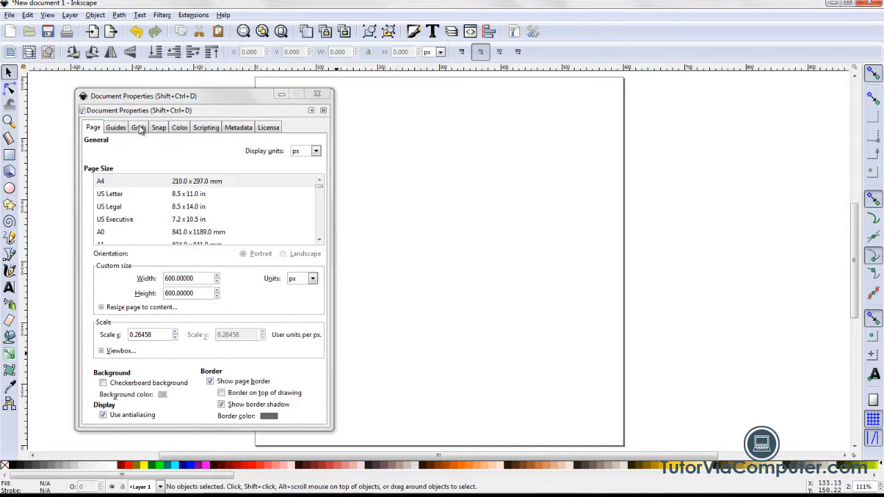
Step: Create a new rectangular grid on the document
click(138, 127)
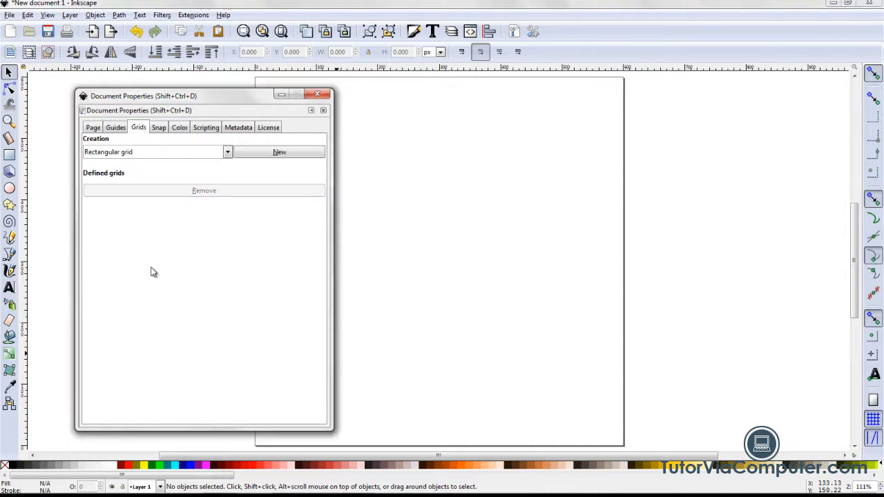
click(226, 152)
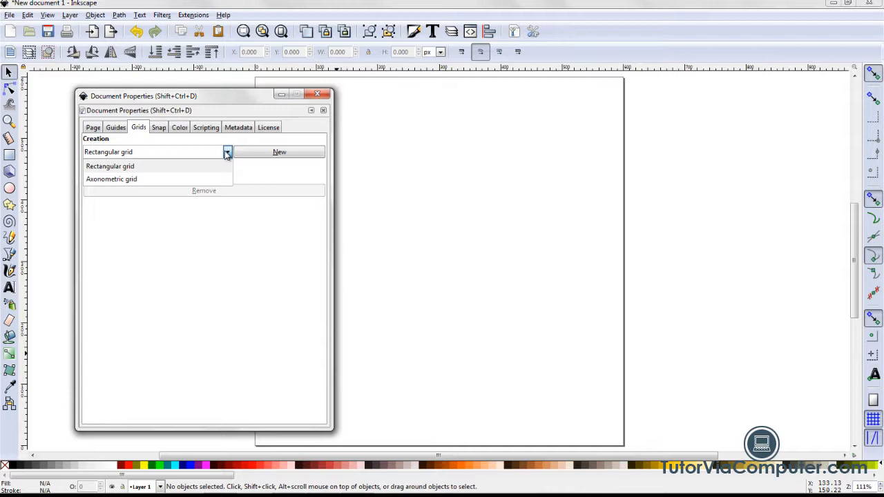
click(110, 166)
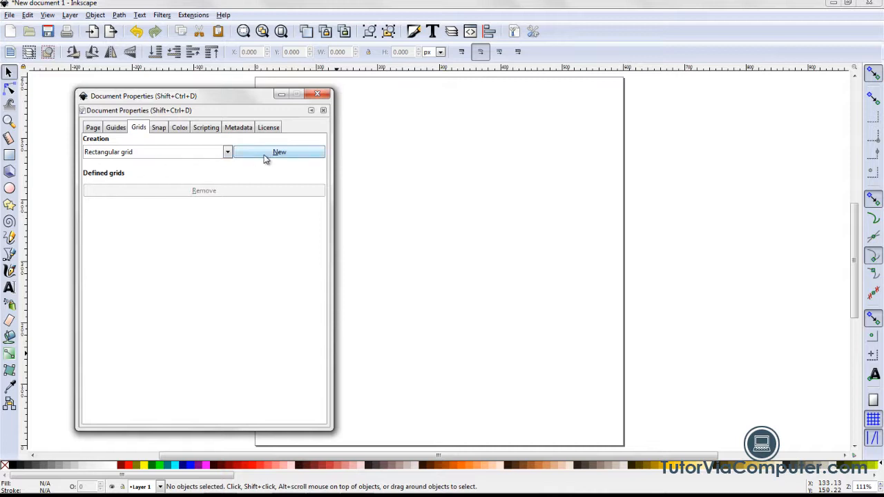
click(279, 152)
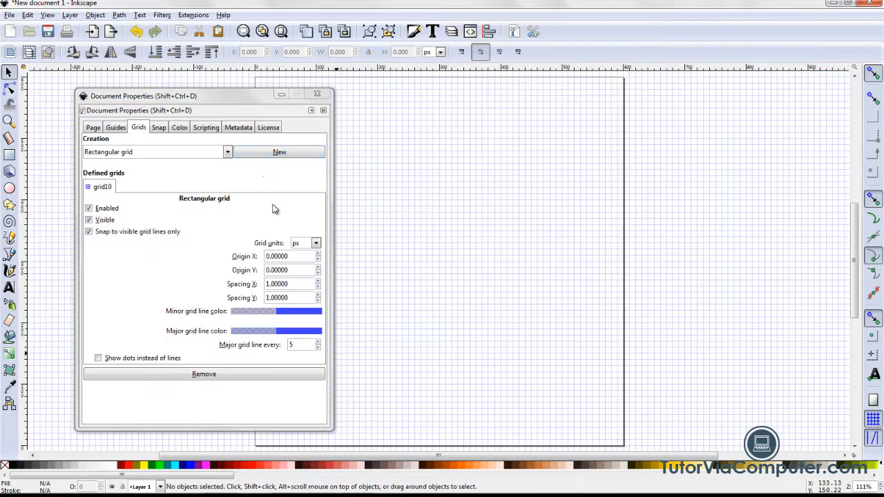
mouse_move(282, 243)
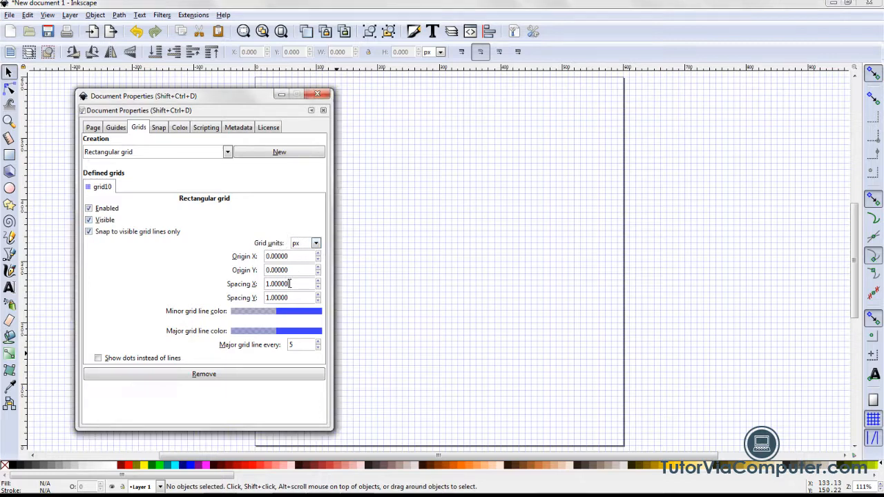
Step: Set grid spacing X and Y to 10 px with a major line every 6 lines
triple_click(283, 284)
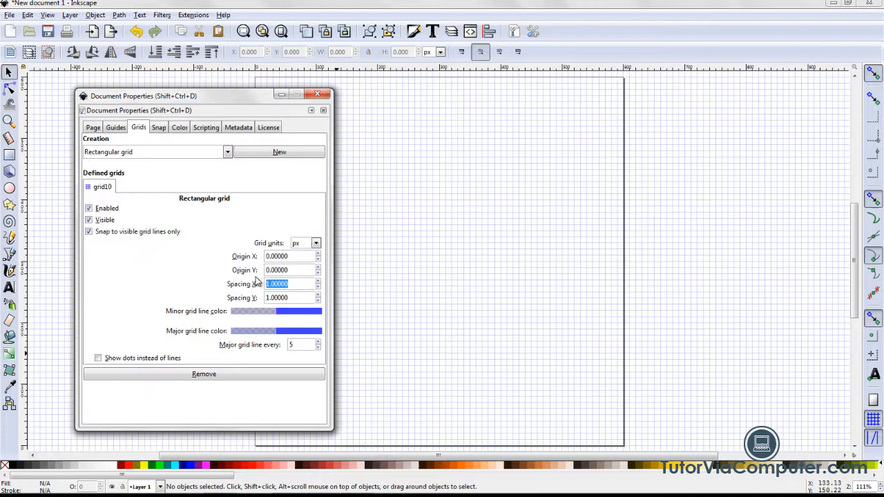
text(10)
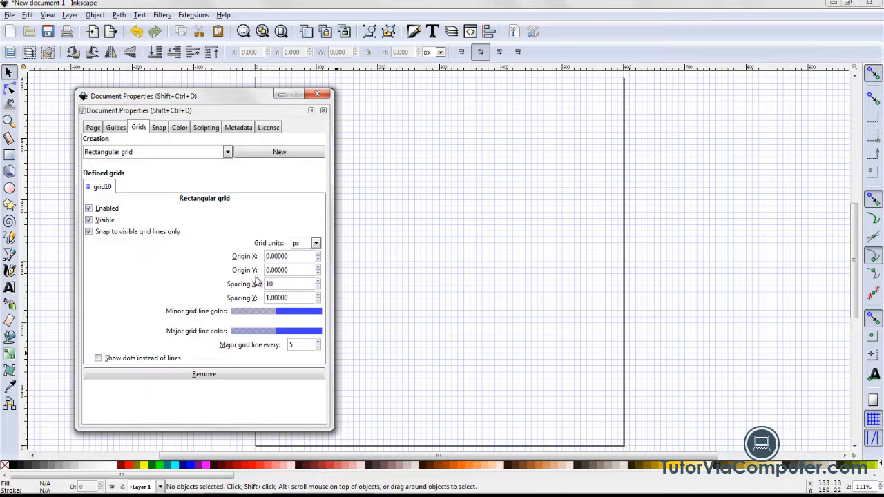
text(1)
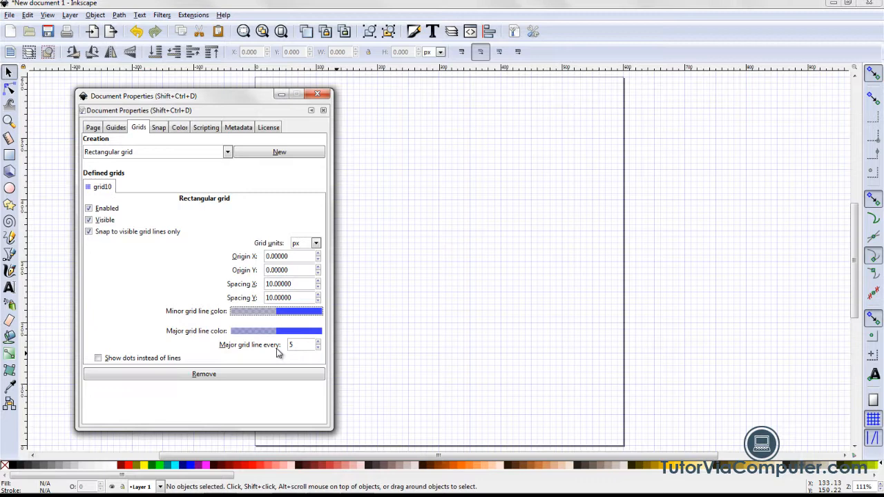
click(292, 345)
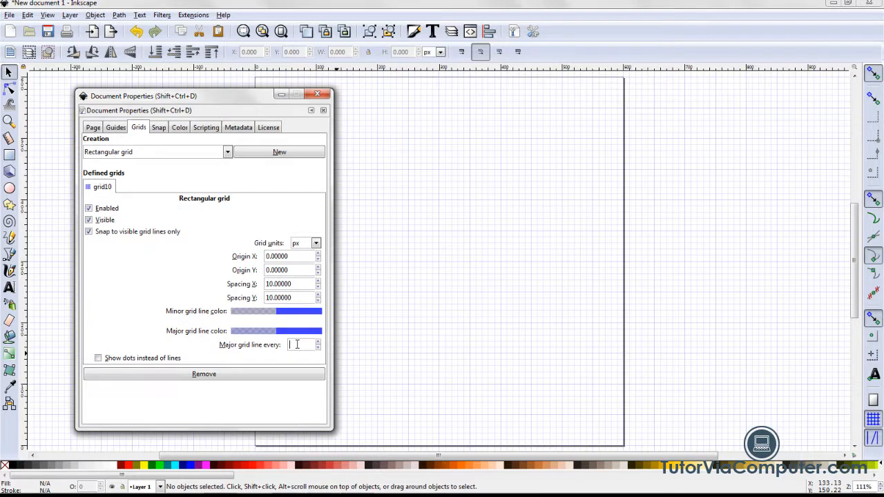
text(6)
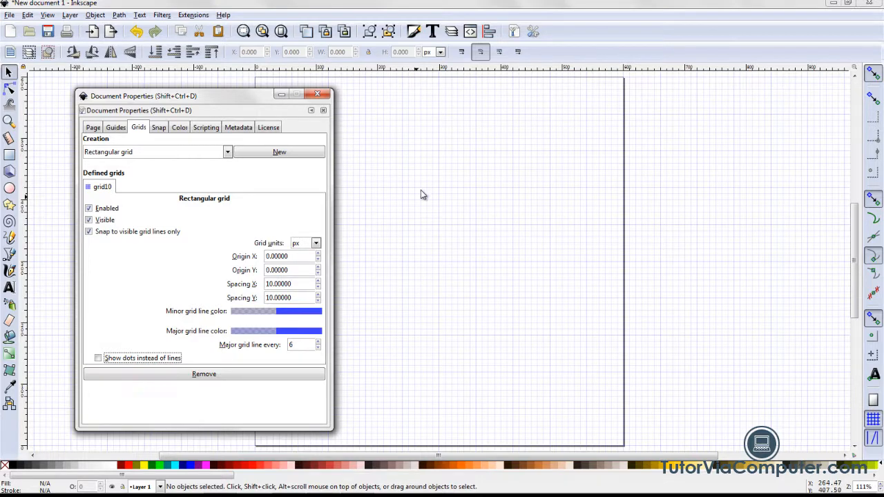
mouse_move(414, 123)
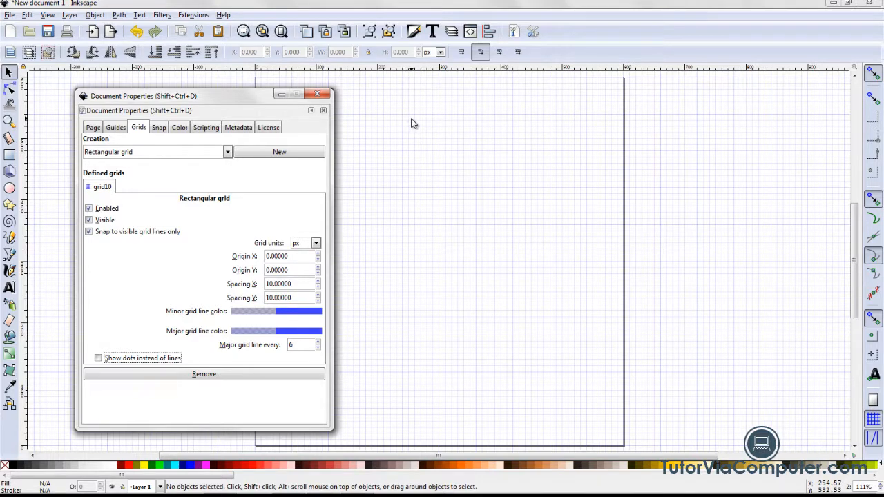
mouse_move(425, 123)
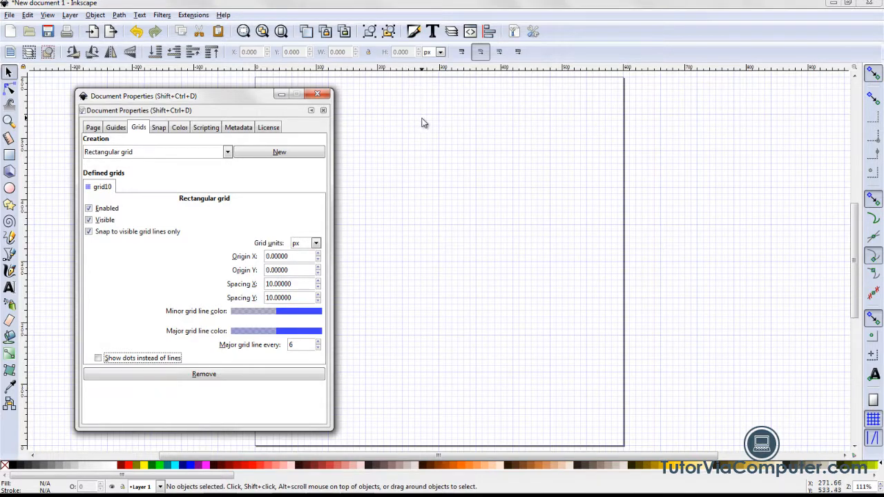
mouse_move(443, 156)
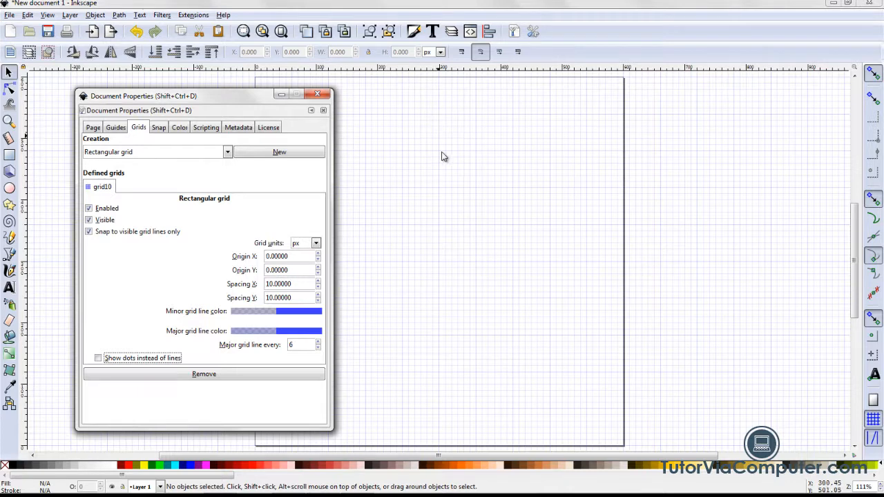
mouse_move(463, 123)
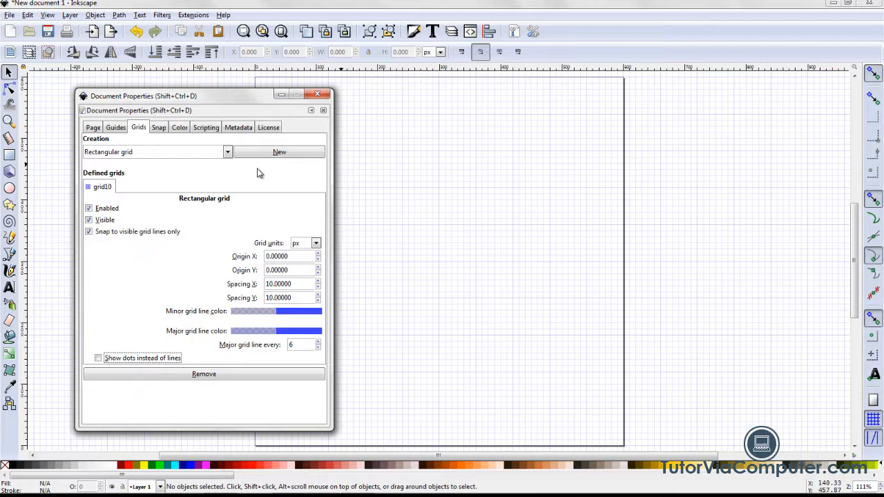
click(159, 127)
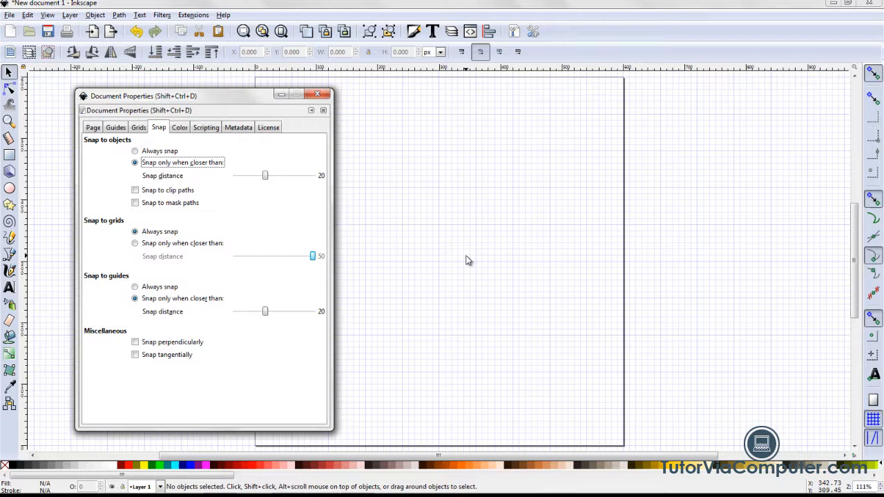
mouse_move(291, 210)
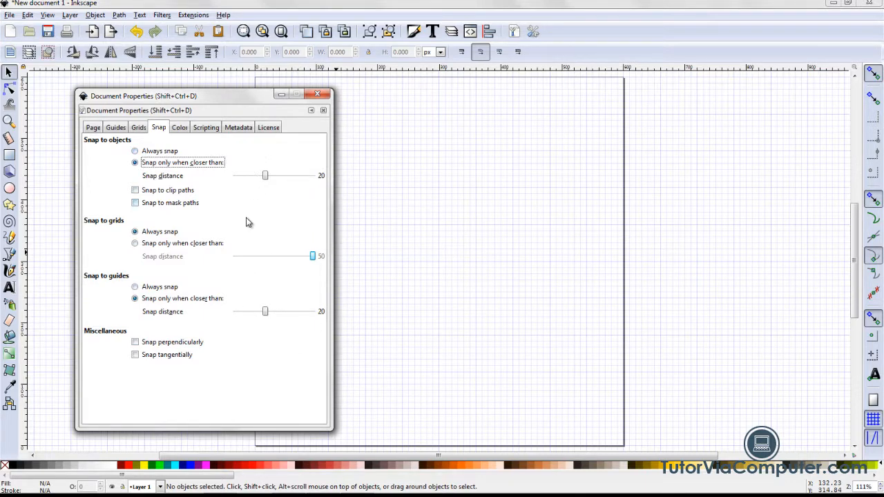
mouse_move(241, 238)
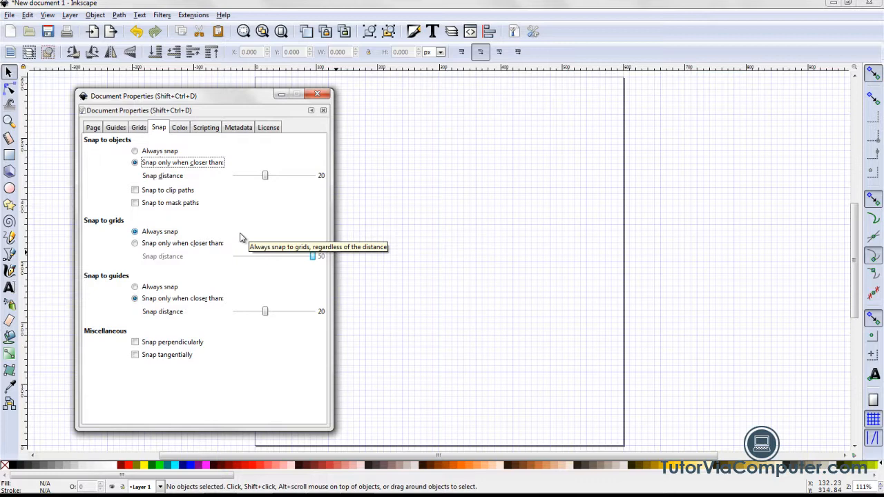
mouse_move(123, 149)
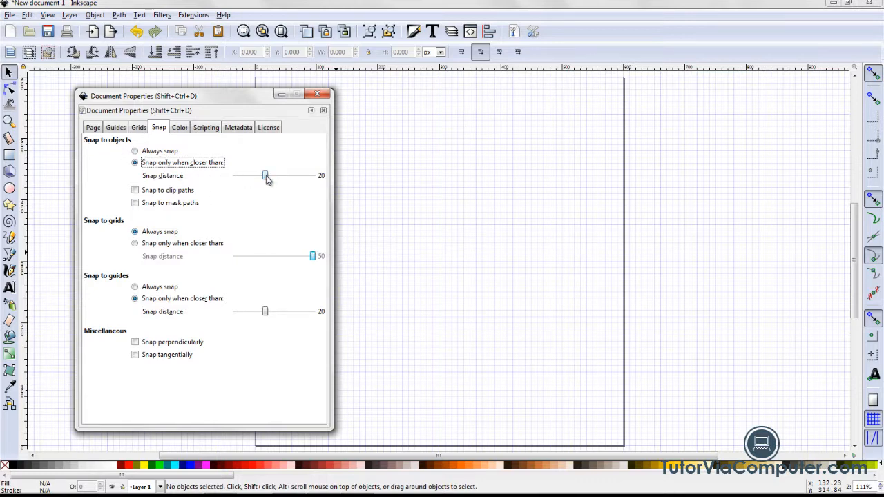
Step: Set object and guide snapping distances to 5 px and close the document properties
drag(266, 177, 251, 177)
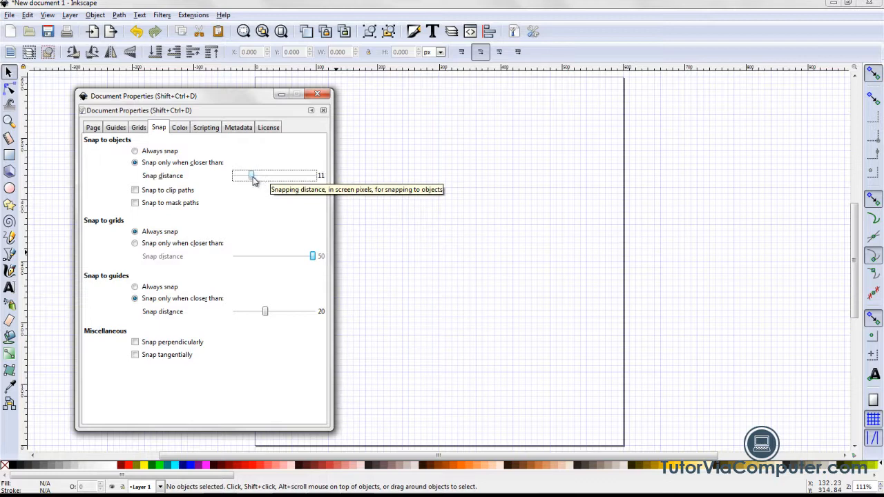
drag(252, 176, 242, 176)
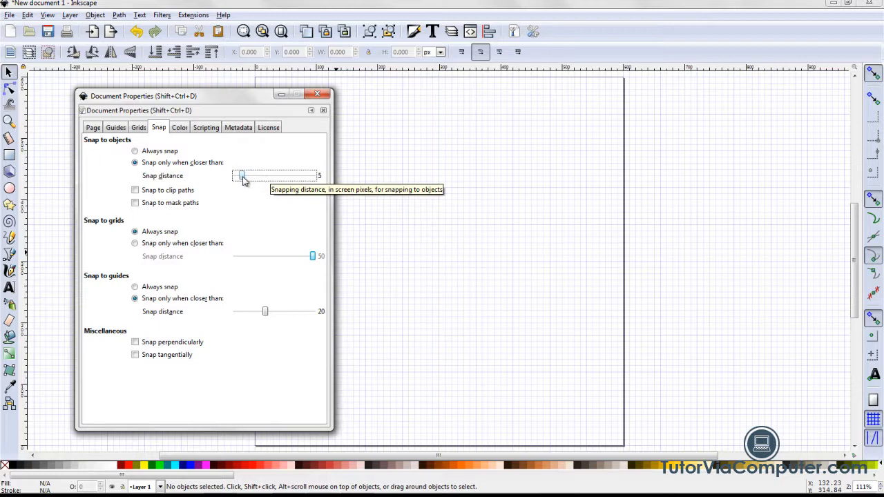
mouse_move(173, 254)
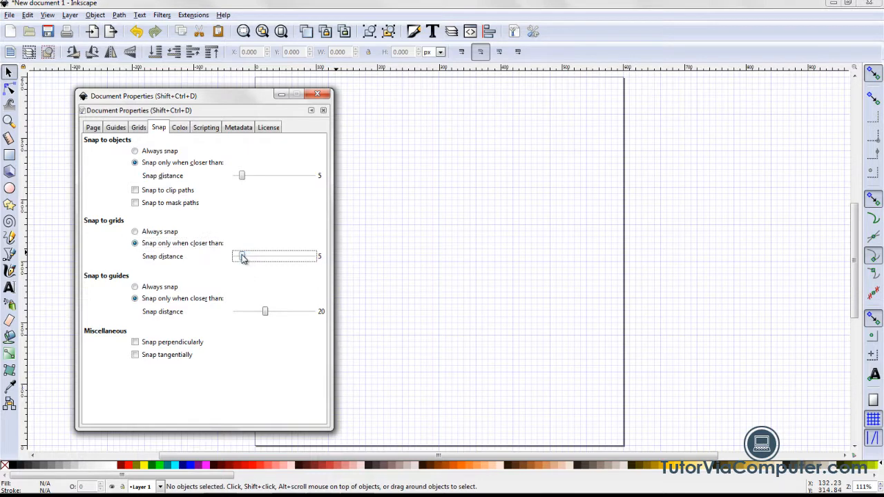
mouse_move(240, 305)
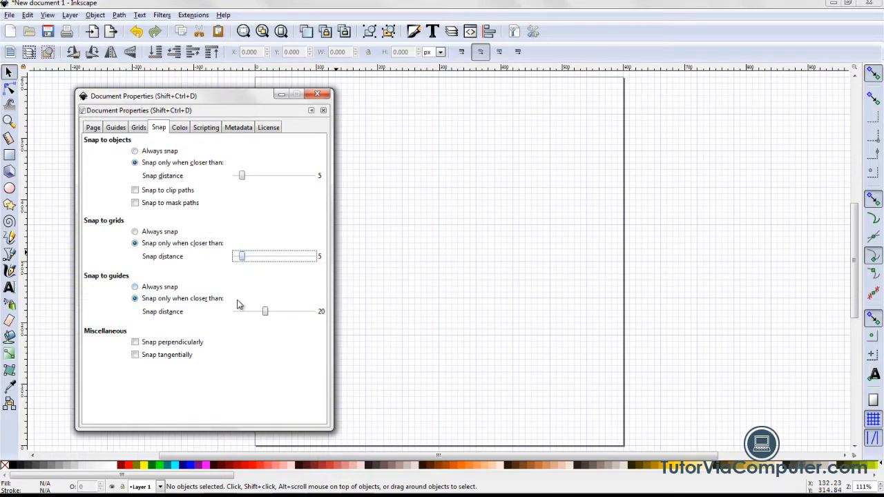
mouse_move(154, 284)
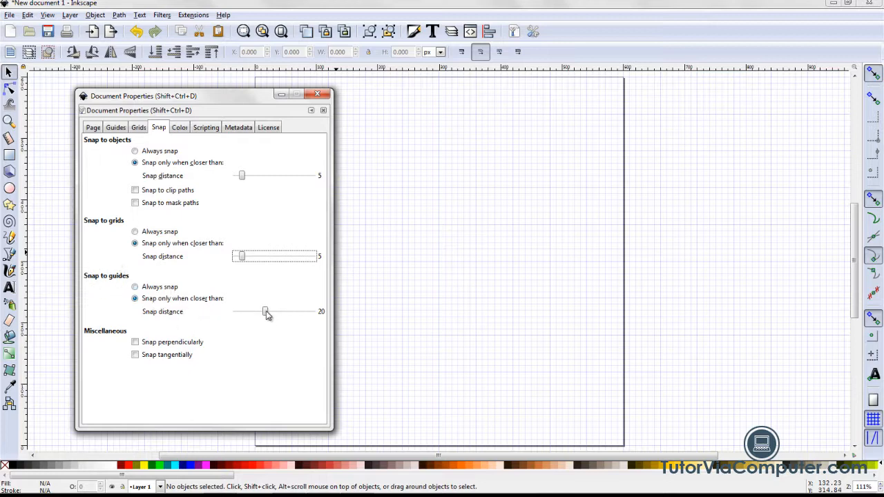
drag(268, 312, 246, 312)
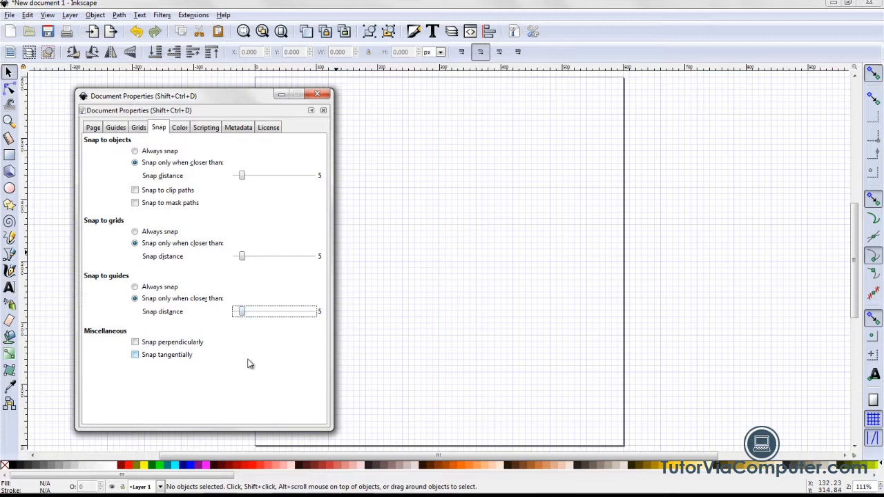
mouse_move(366, 229)
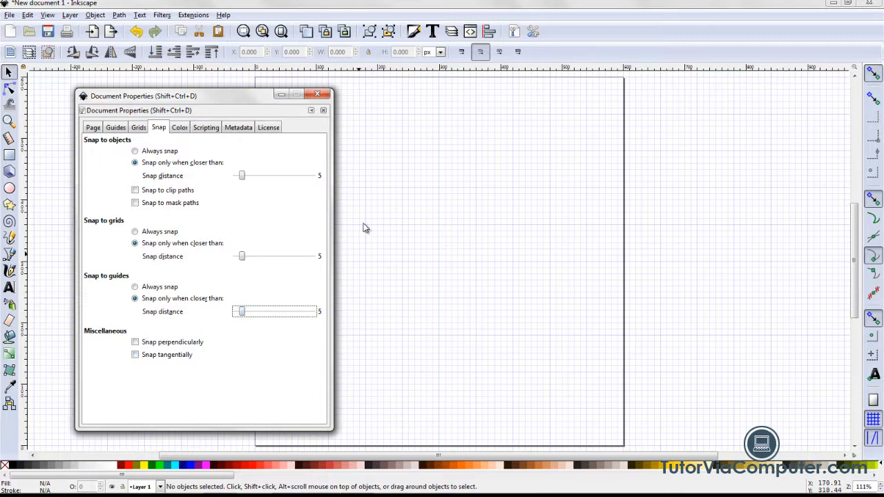
click(318, 94)
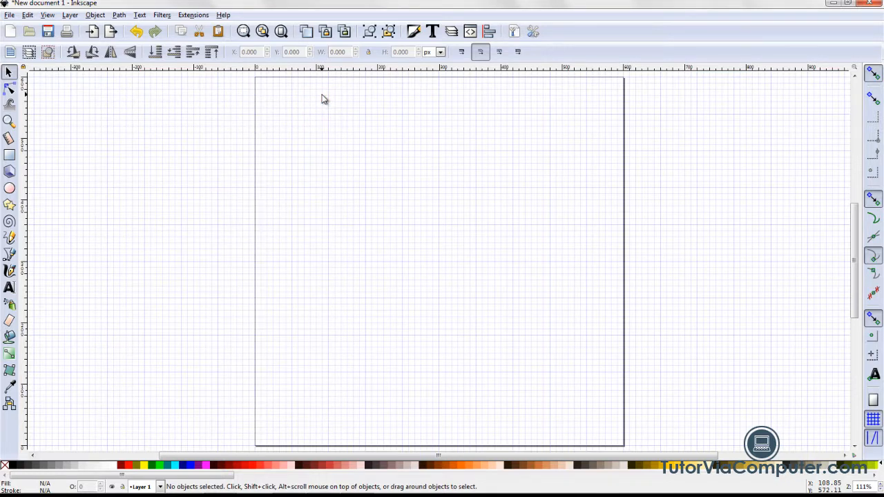
mouse_move(50, 83)
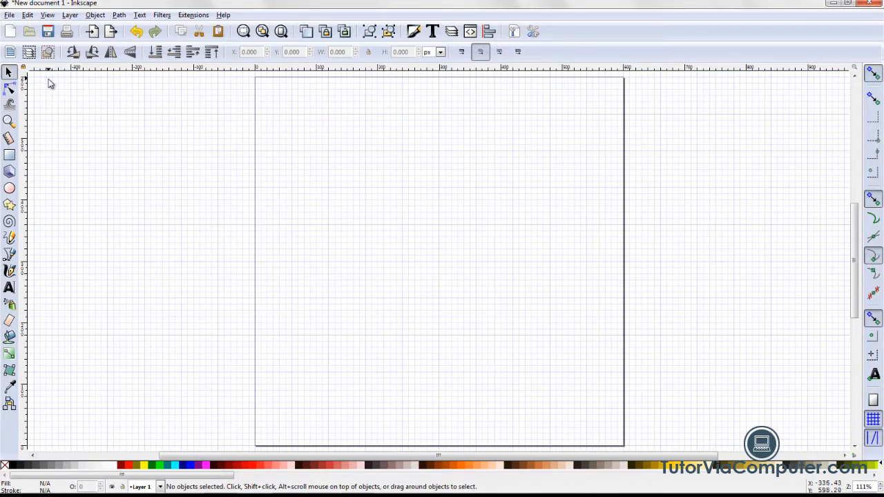
mouse_move(34, 338)
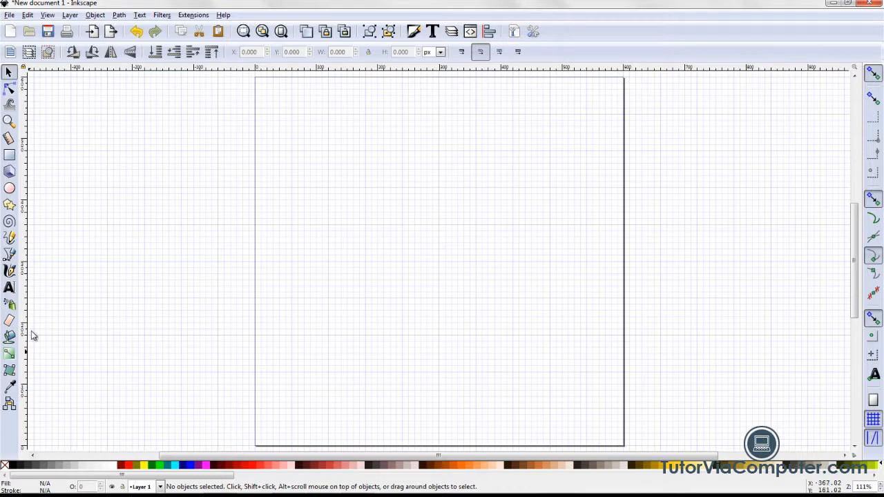
mouse_move(40, 94)
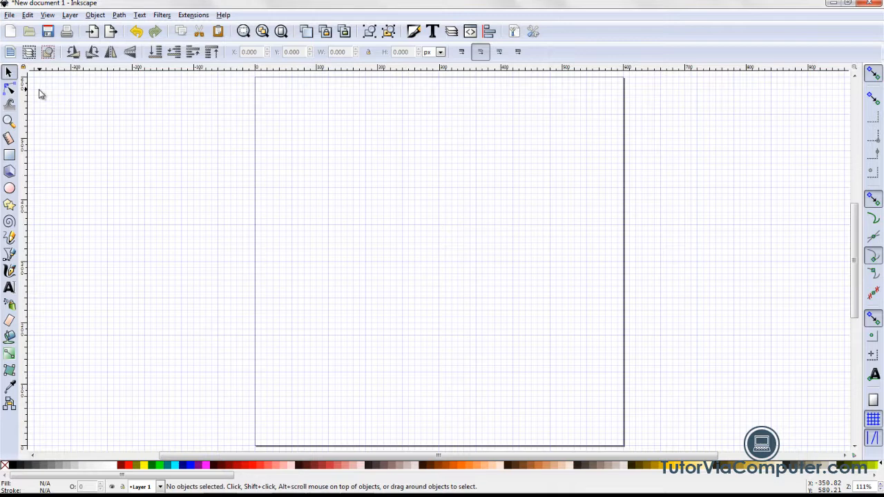
mouse_move(34, 126)
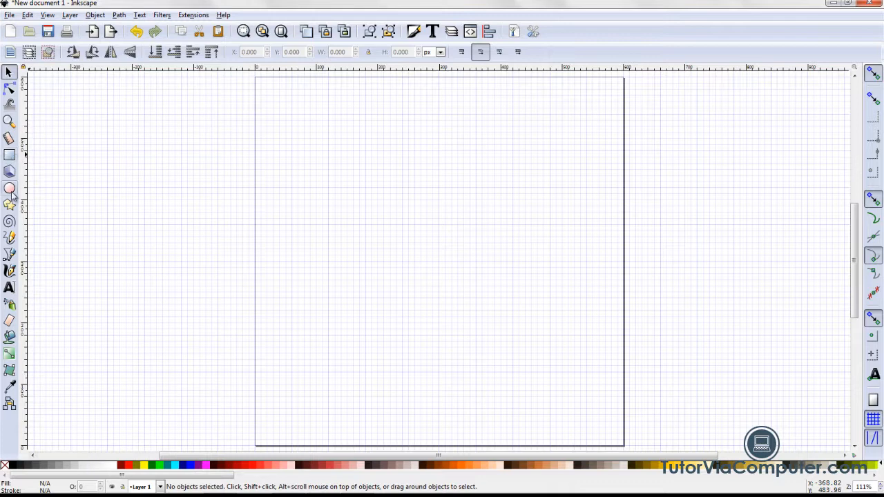
mouse_move(10, 221)
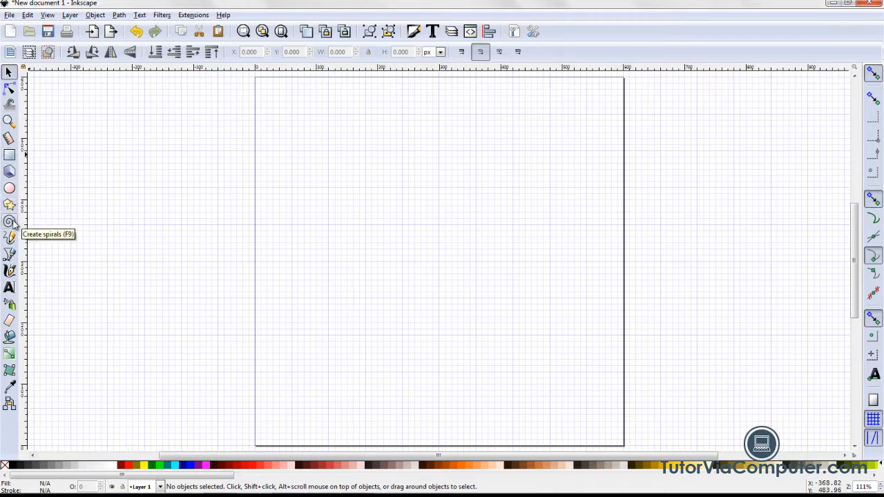
mouse_move(10, 254)
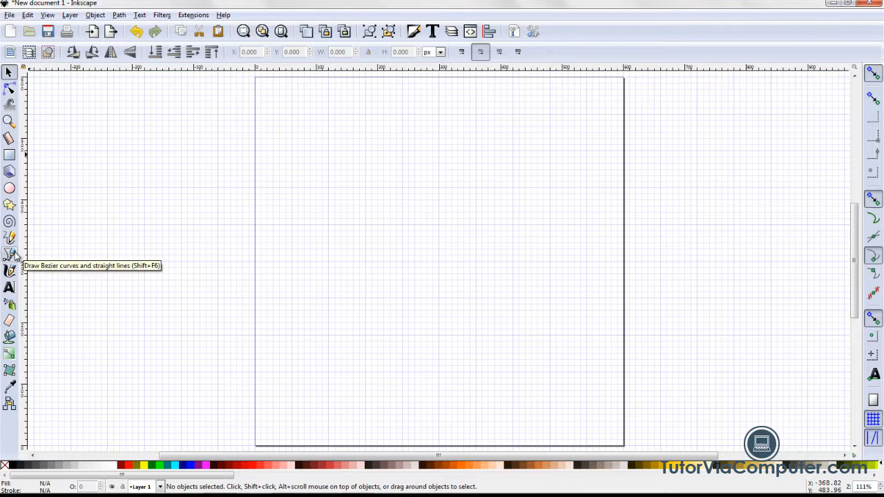
mouse_move(11, 271)
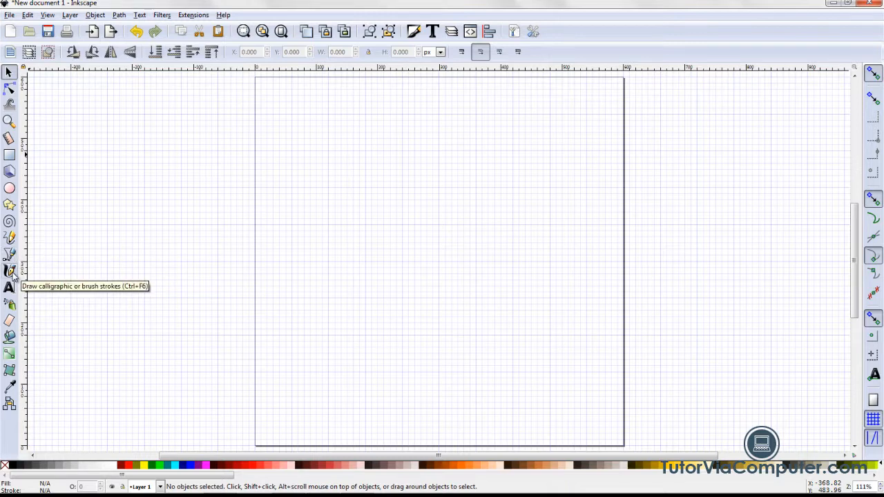
mouse_move(76, 274)
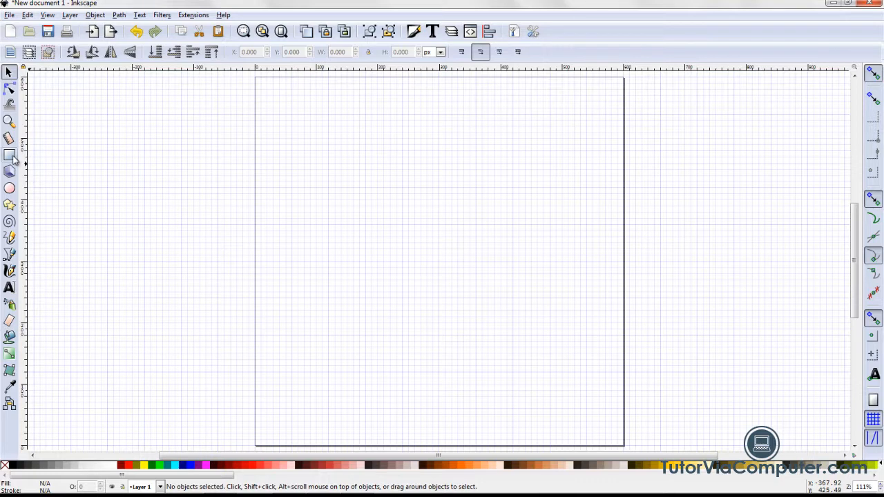
mouse_move(9, 154)
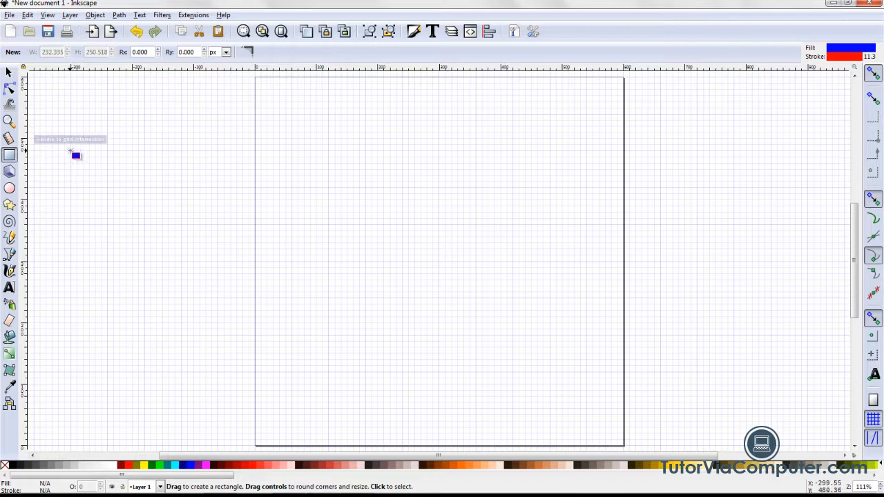
Step: Draw a large rectangle on the canvas left of the page
drag(76, 156, 108, 187)
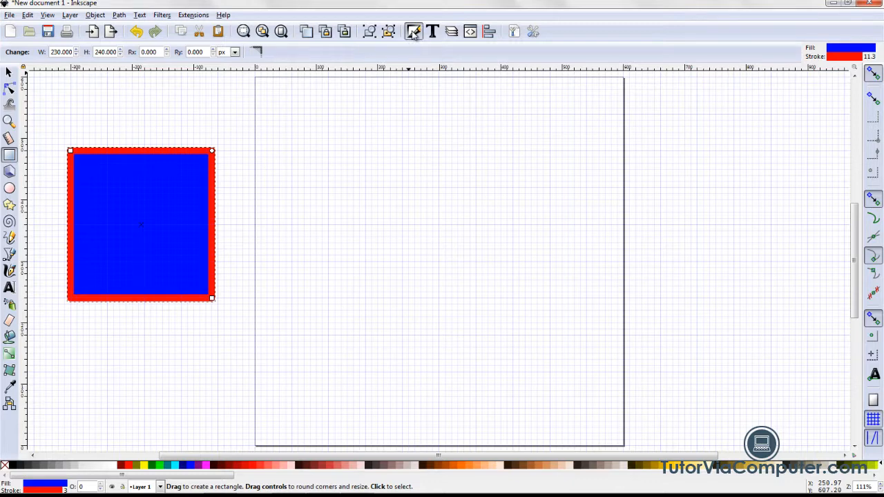
click(413, 30)
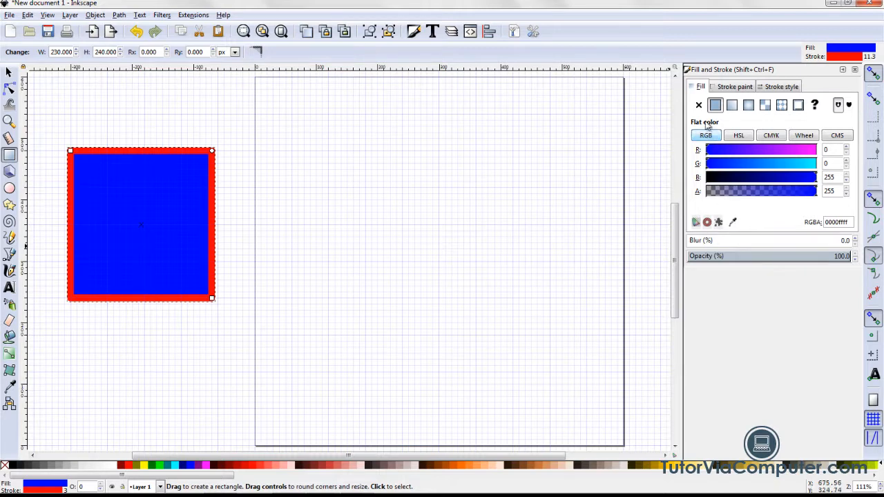
Step: Give the rectangle no fill and a flat black stroke 2 px wide
click(699, 105)
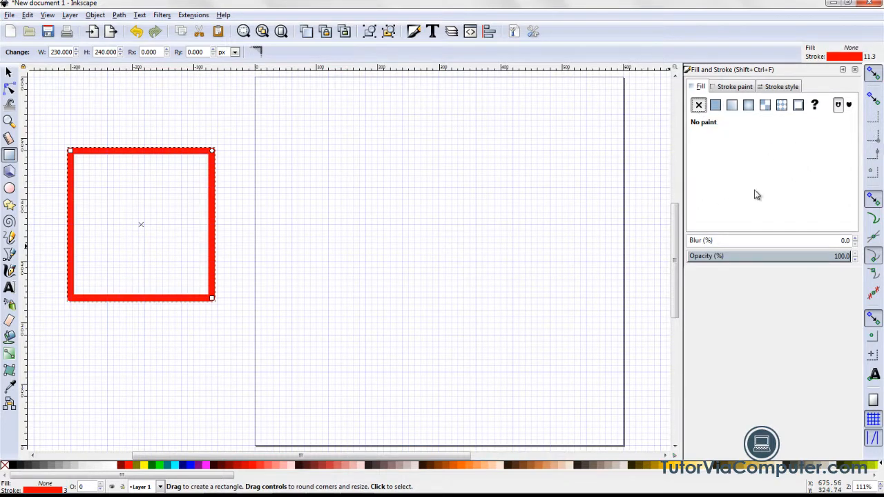
mouse_move(722, 208)
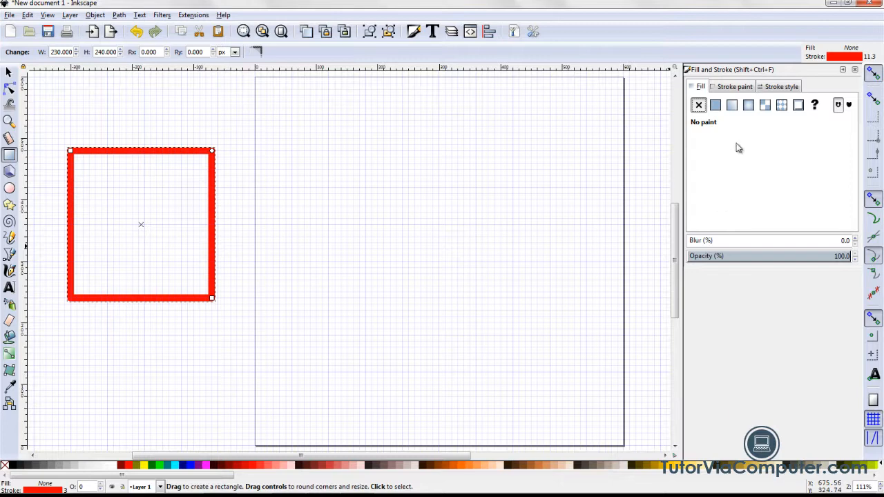
click(733, 86)
text(000000ff)
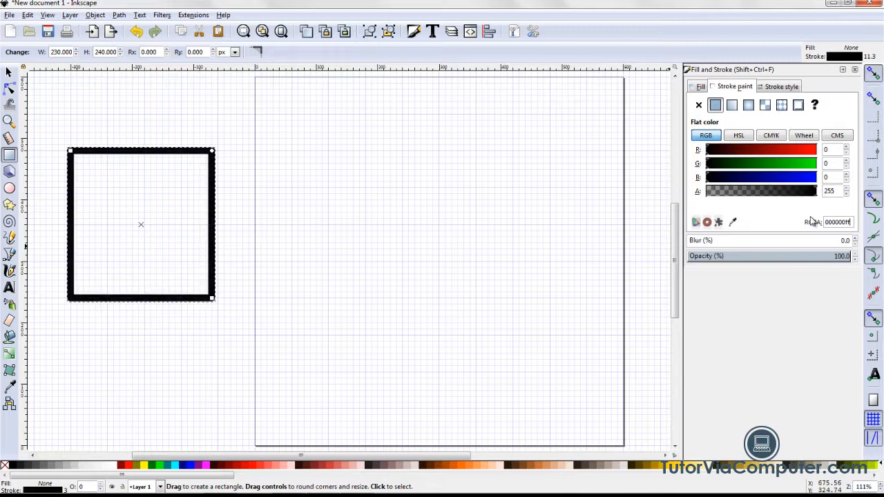
mouse_move(827, 123)
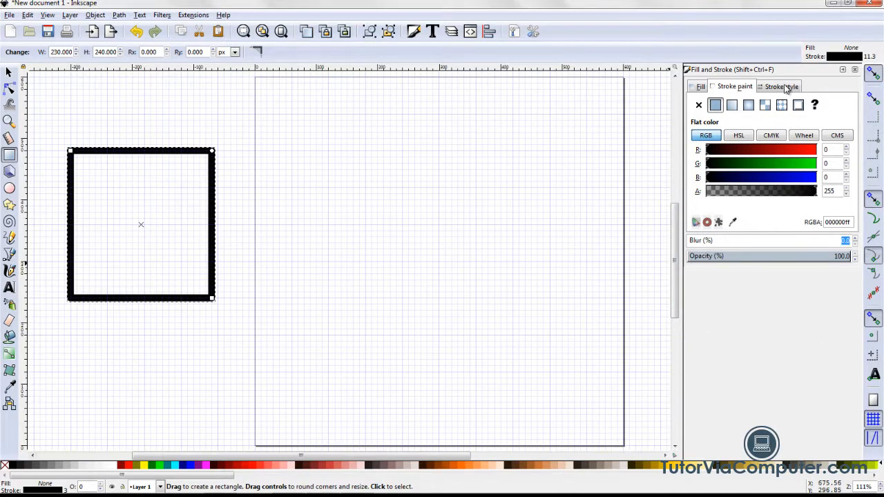
click(780, 86)
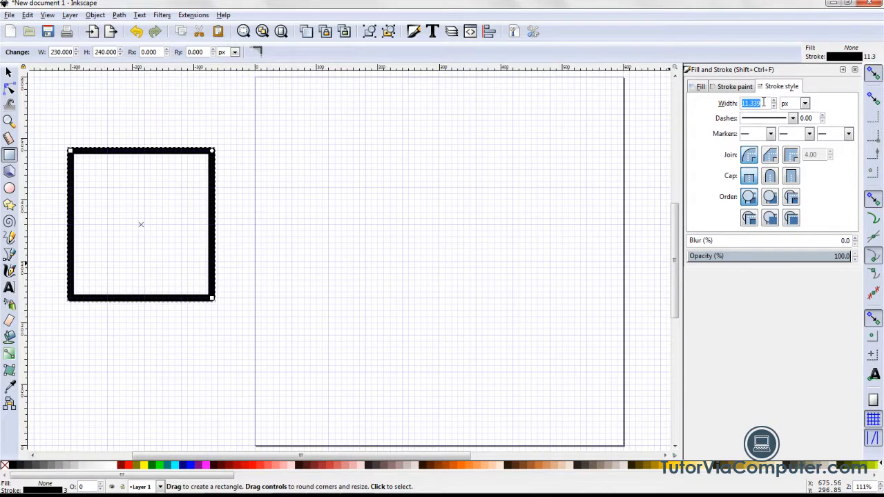
text(2.000)
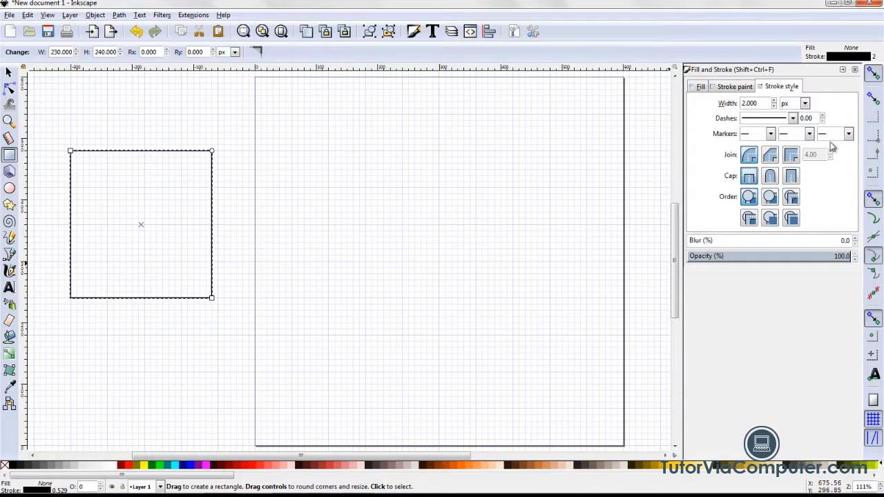
mouse_move(721, 271)
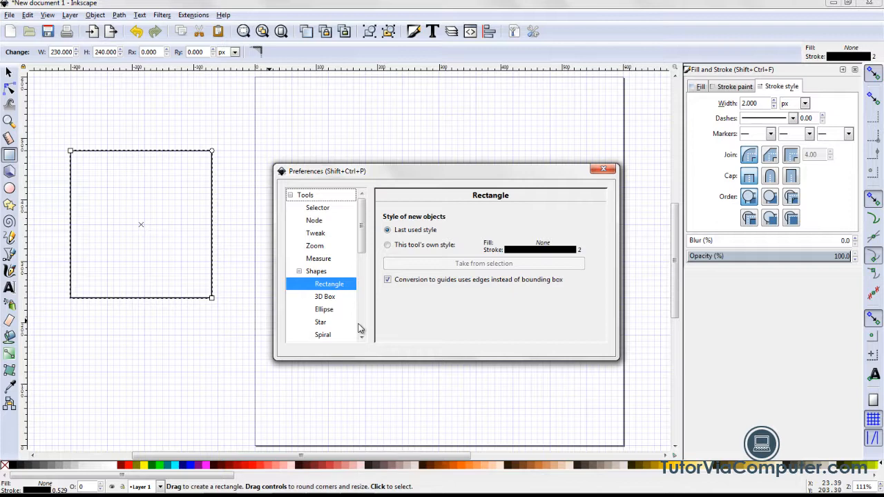
mouse_move(339, 293)
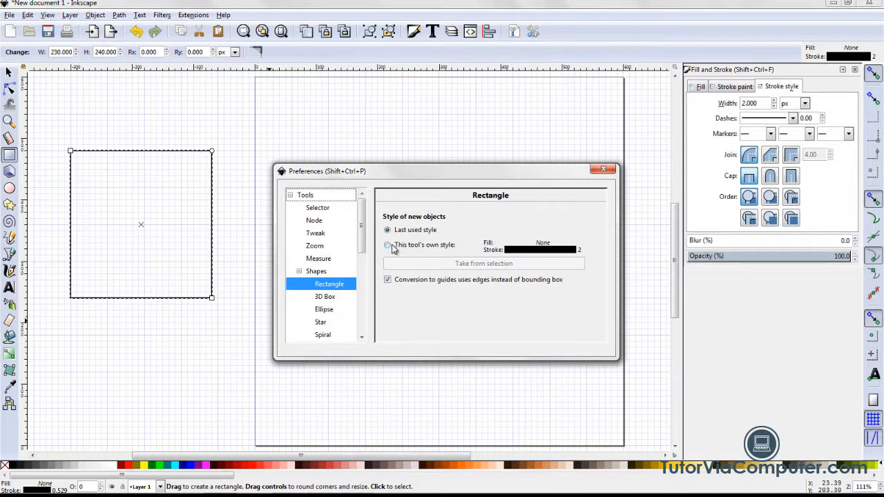
Step: Give the rectangle tool its own style taken from the selected rectangle
click(387, 244)
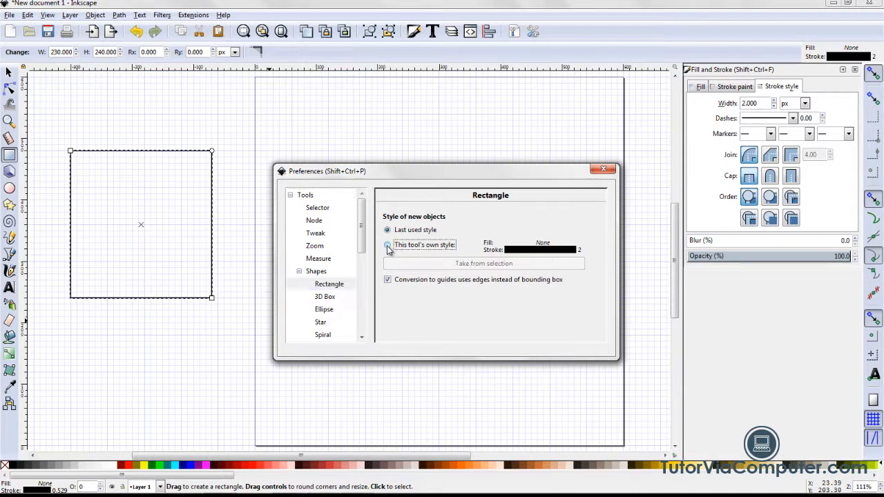
click(386, 246)
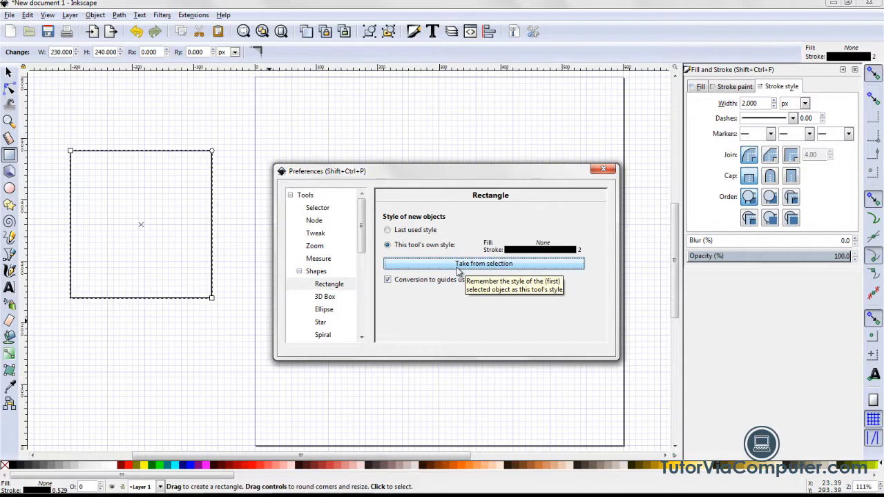
click(323, 309)
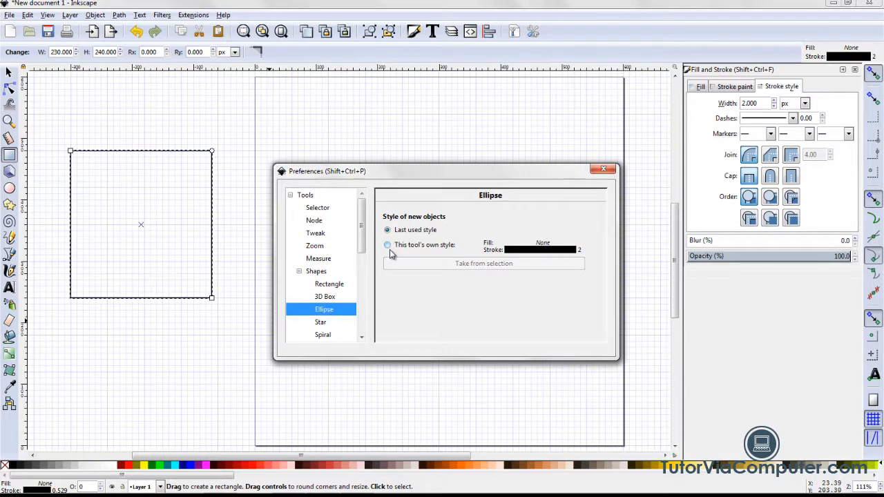
Step: Give the ellipse, star and spiral tools their own style from the selection
click(387, 245)
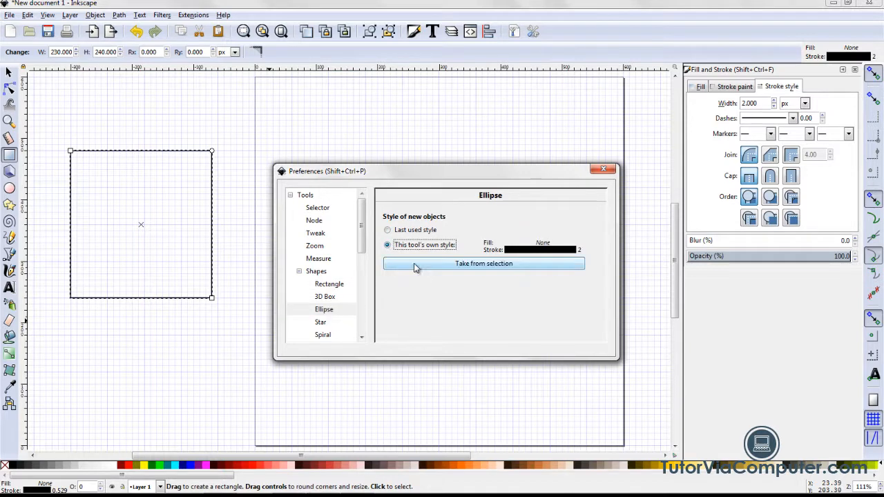
mouse_move(461, 270)
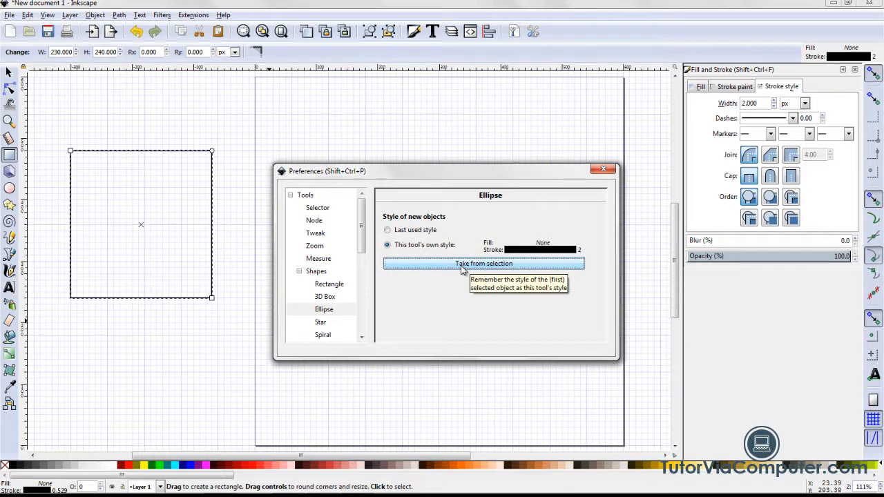
mouse_move(461, 274)
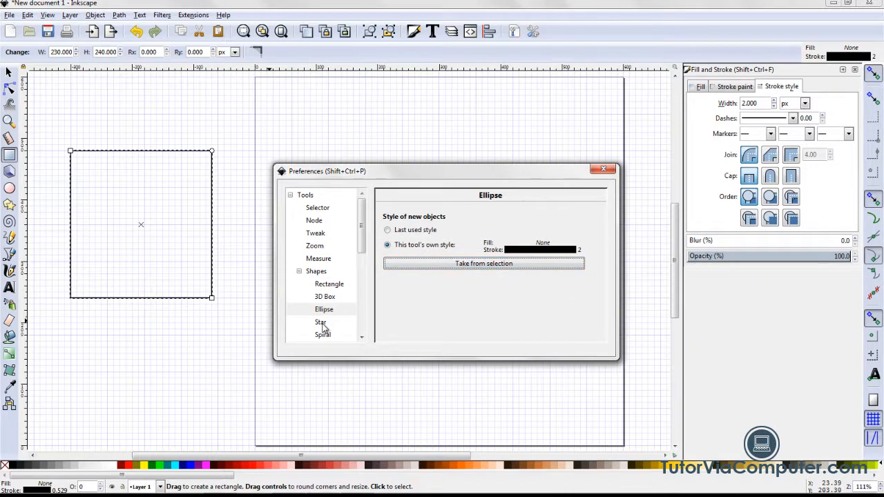
click(321, 321)
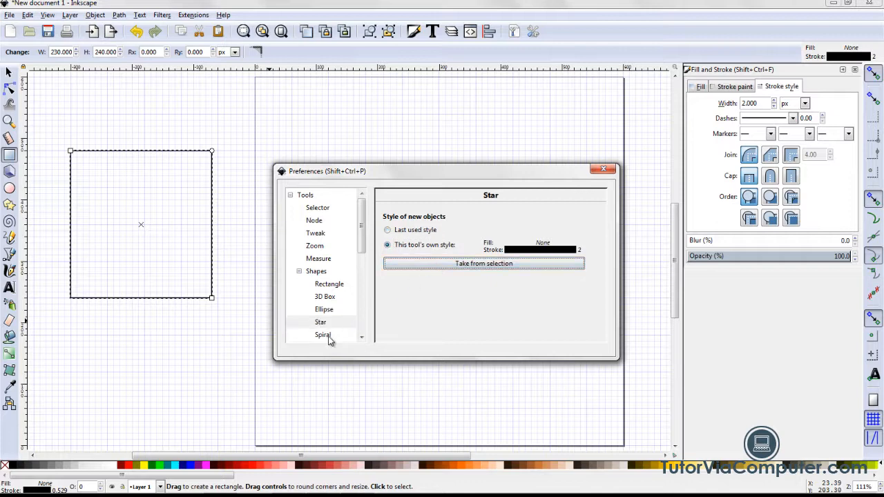
click(324, 334)
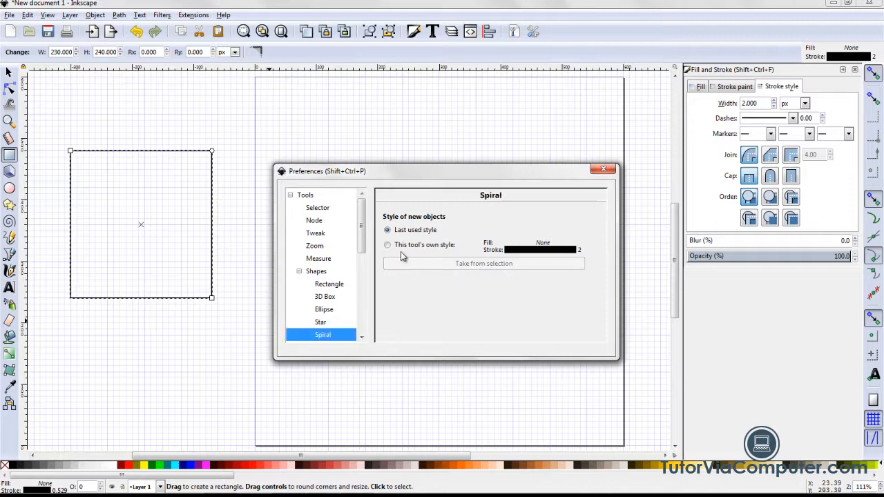
click(386, 245)
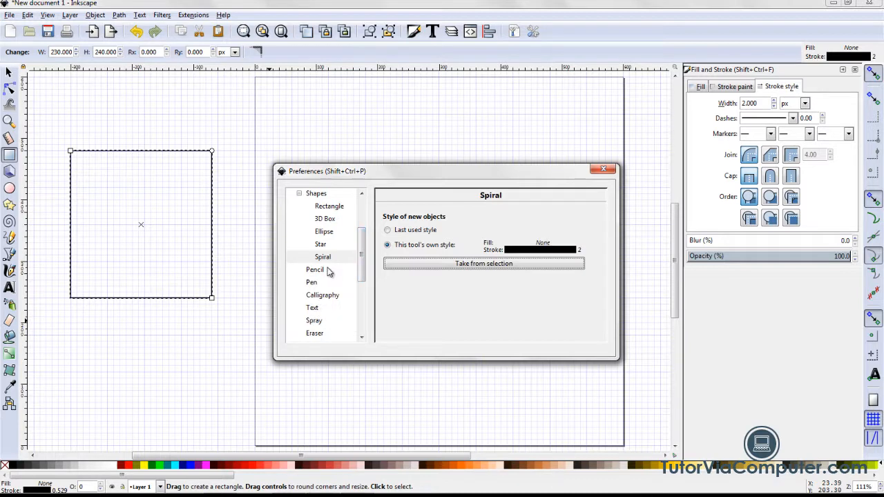
Step: Give the pencil, pen and calligraphy tools their own style, then close preferences
click(315, 269)
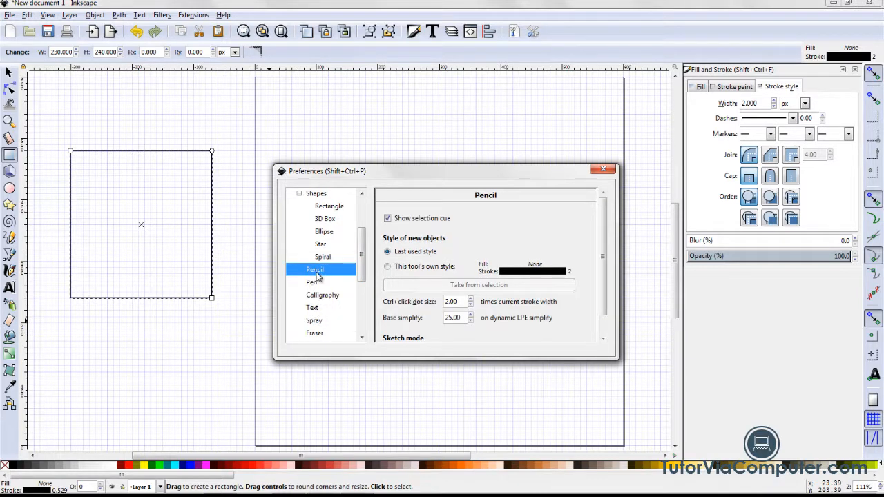
click(387, 265)
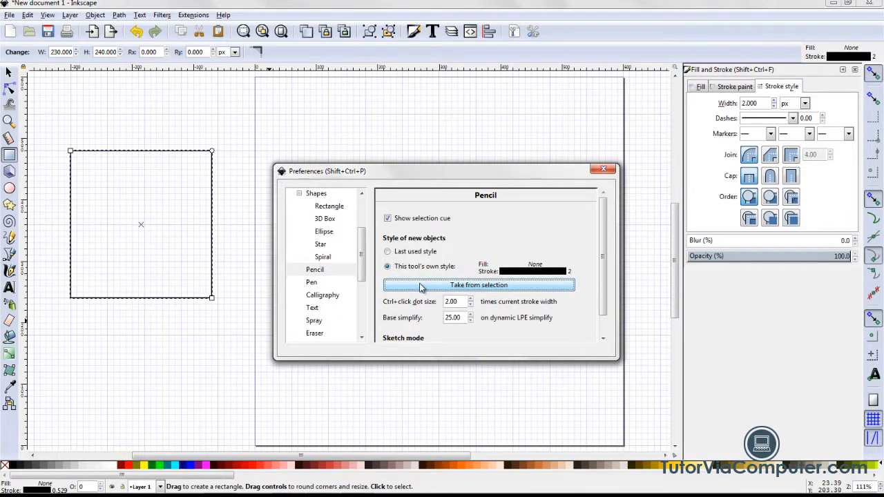
click(312, 282)
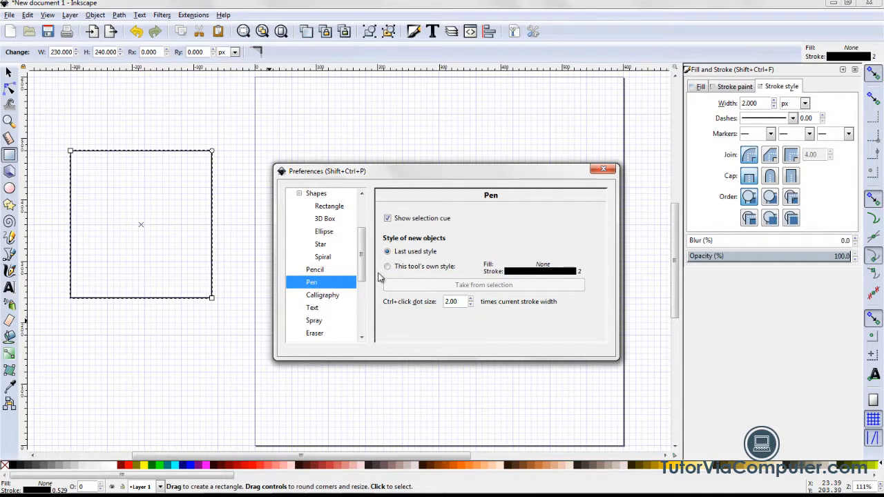
click(387, 265)
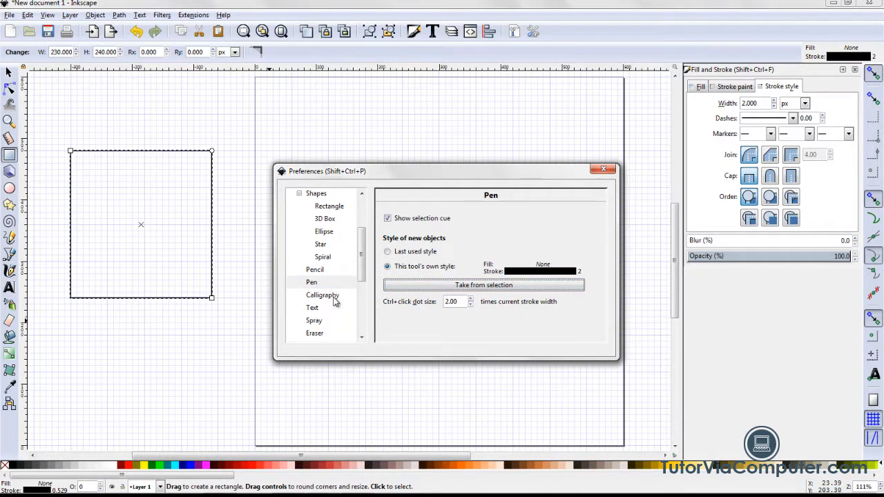
click(323, 296)
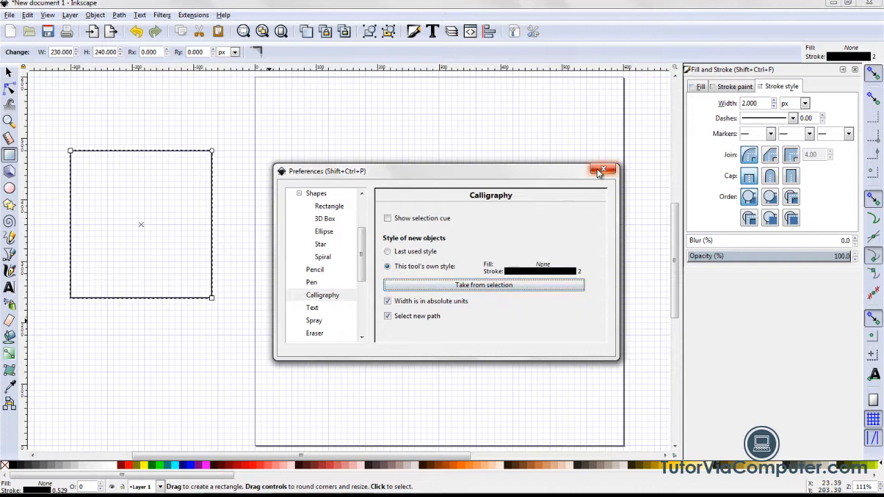
click(605, 170)
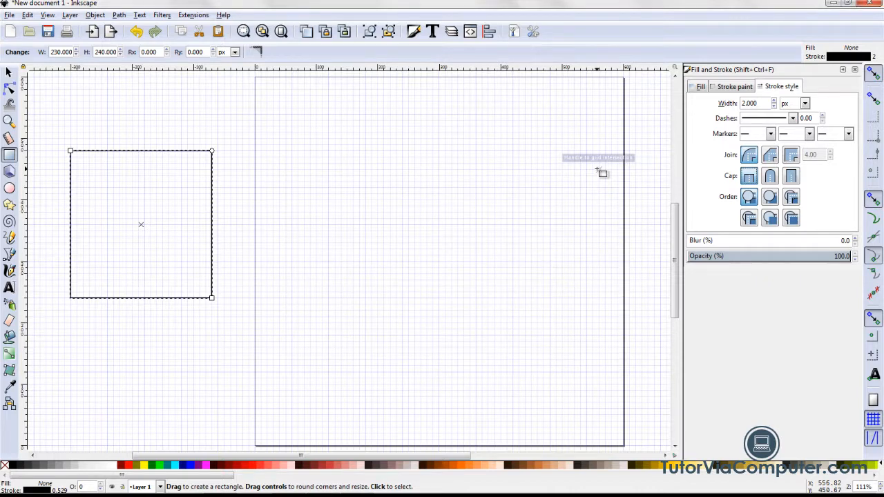